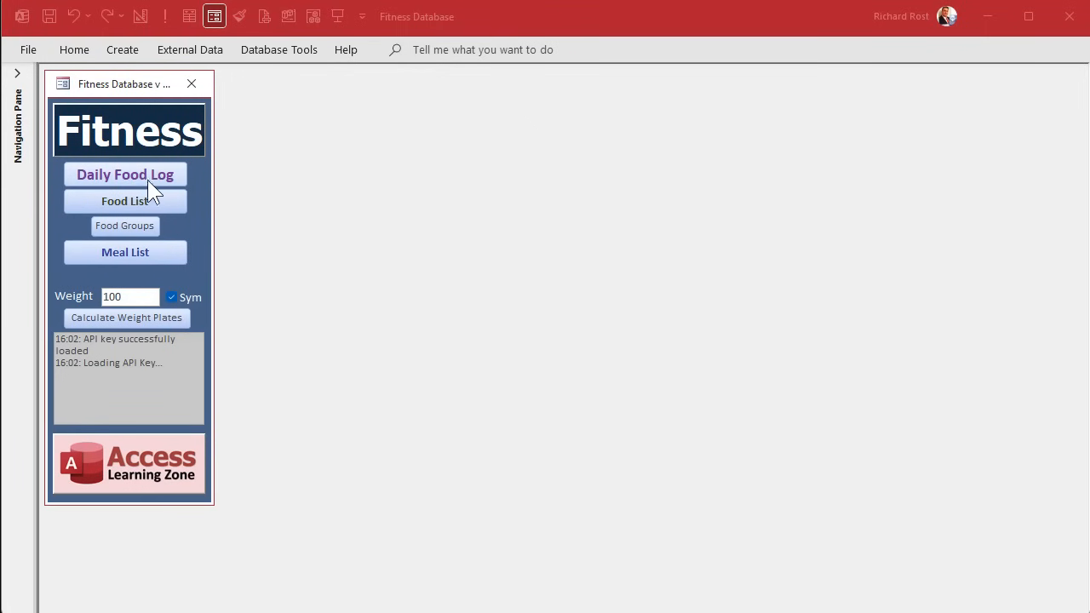
- Open the Daily Food Log for Wednesday 2025-09-17 and delete the squash row
click(125, 174)
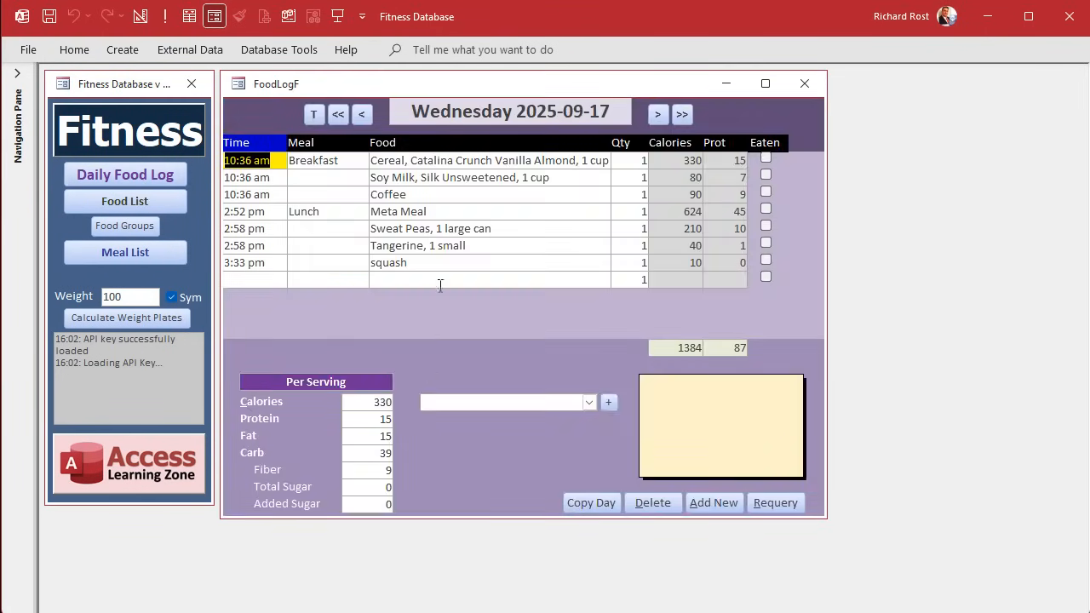
click(417, 262)
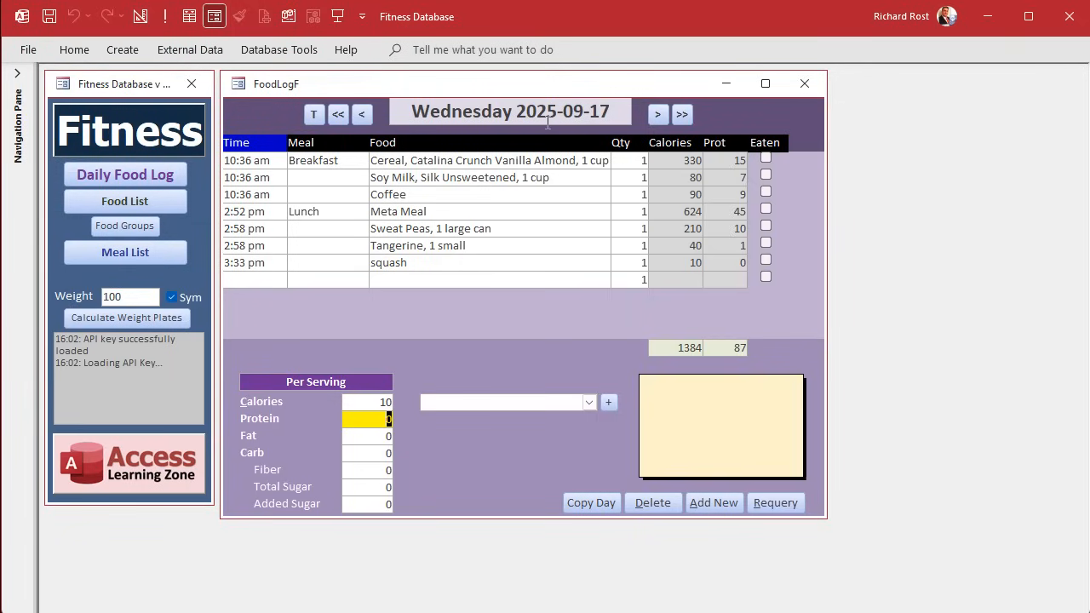
mouse_move(545, 211)
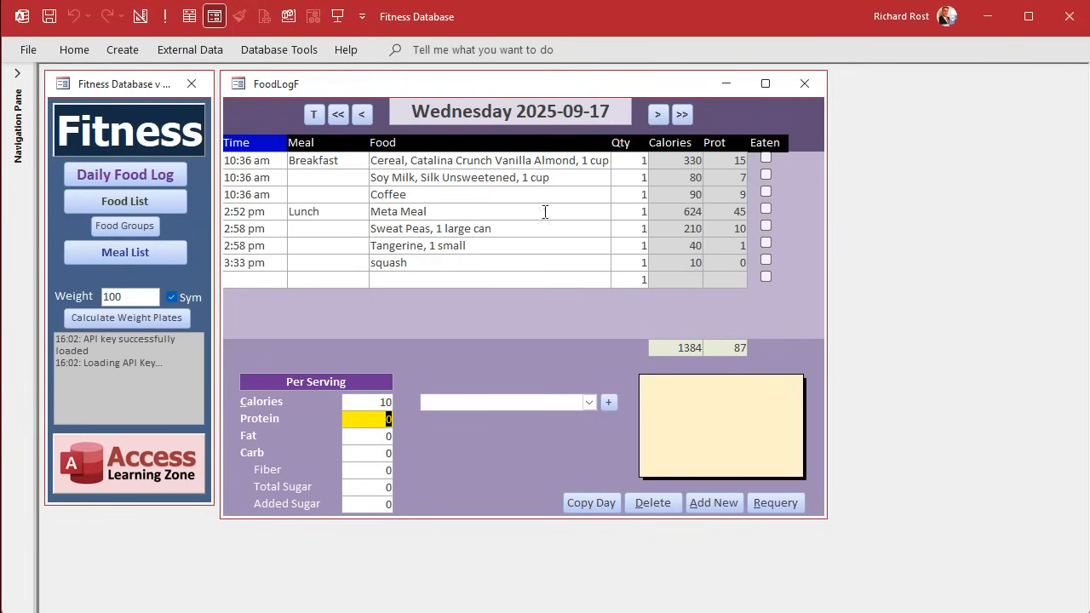
click(653, 503)
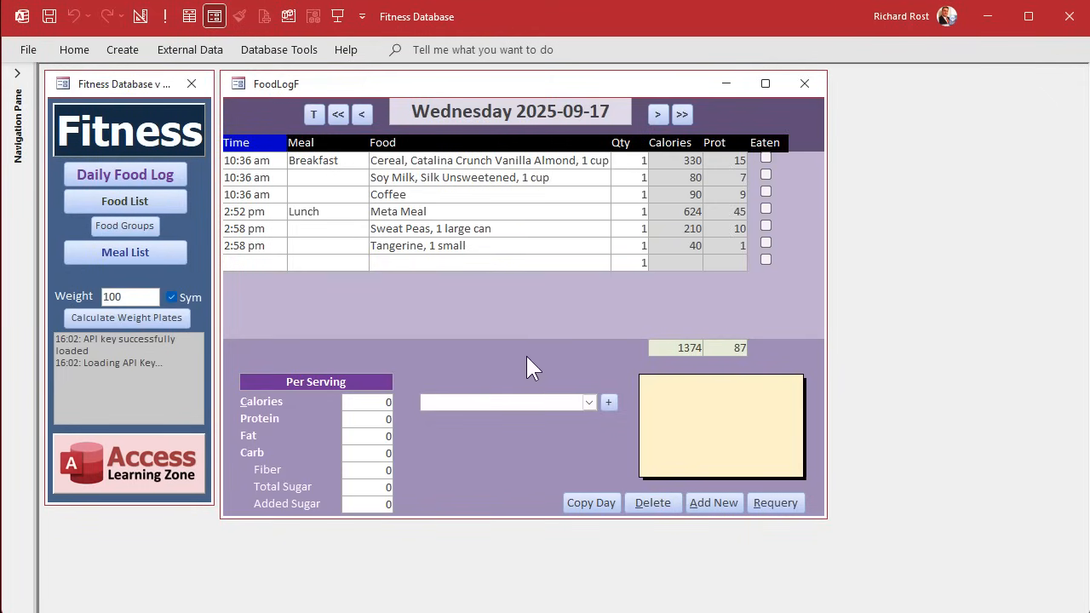
- Filter the Add To Log combo with 'chick' and land on Chicken, canned, 1 can
text(chick)
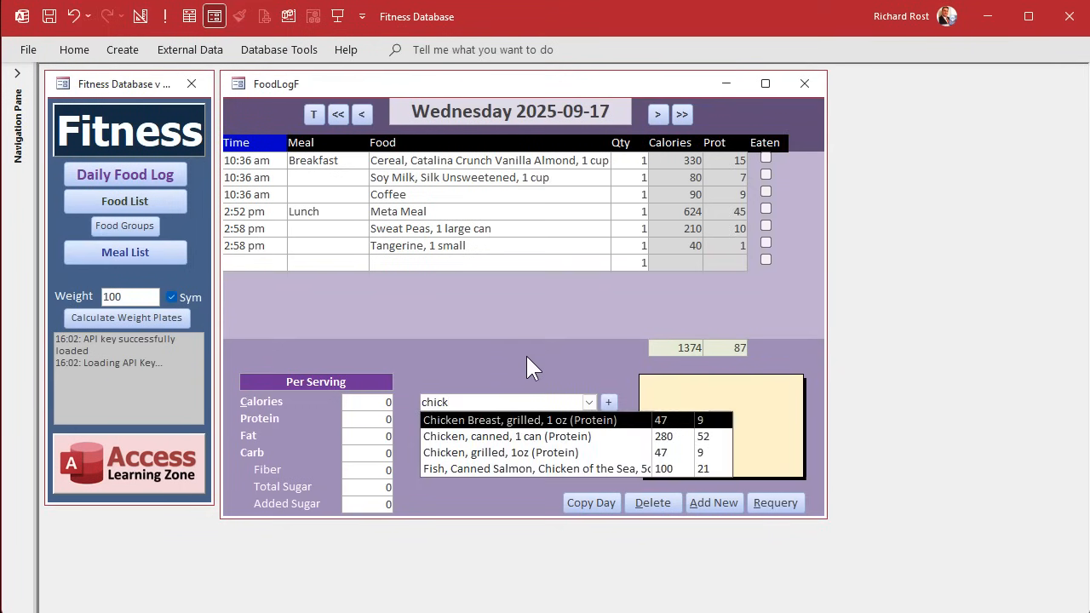
click(506, 436)
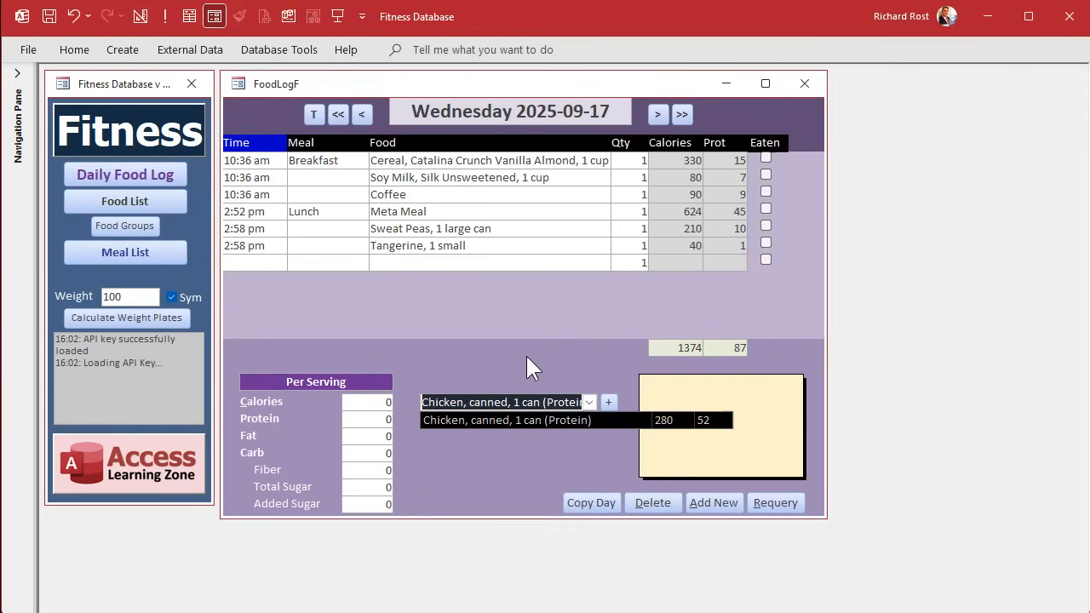
mouse_move(545, 287)
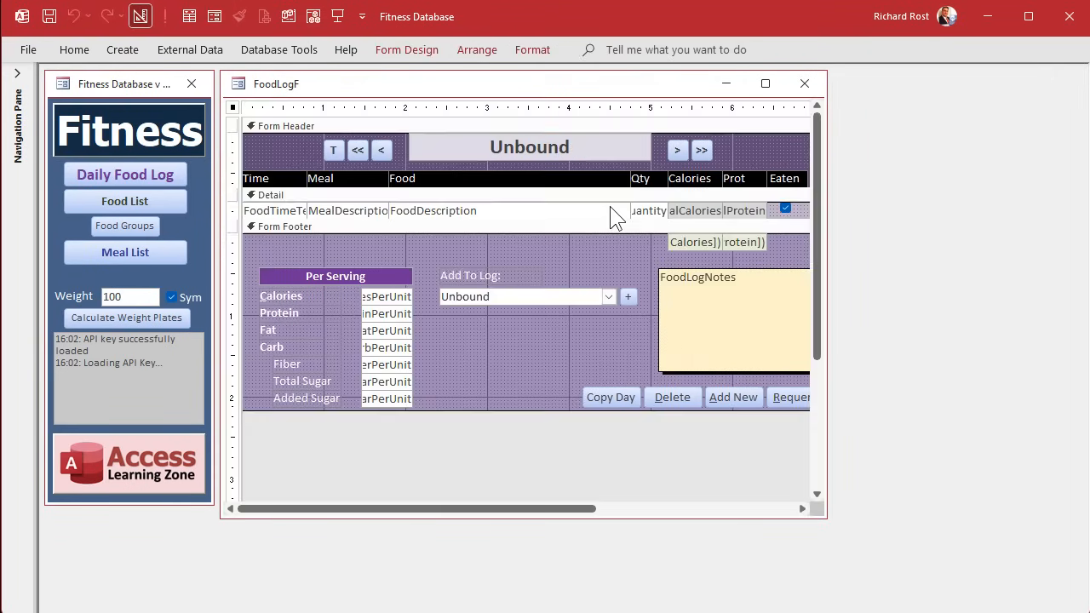
mouse_move(543, 307)
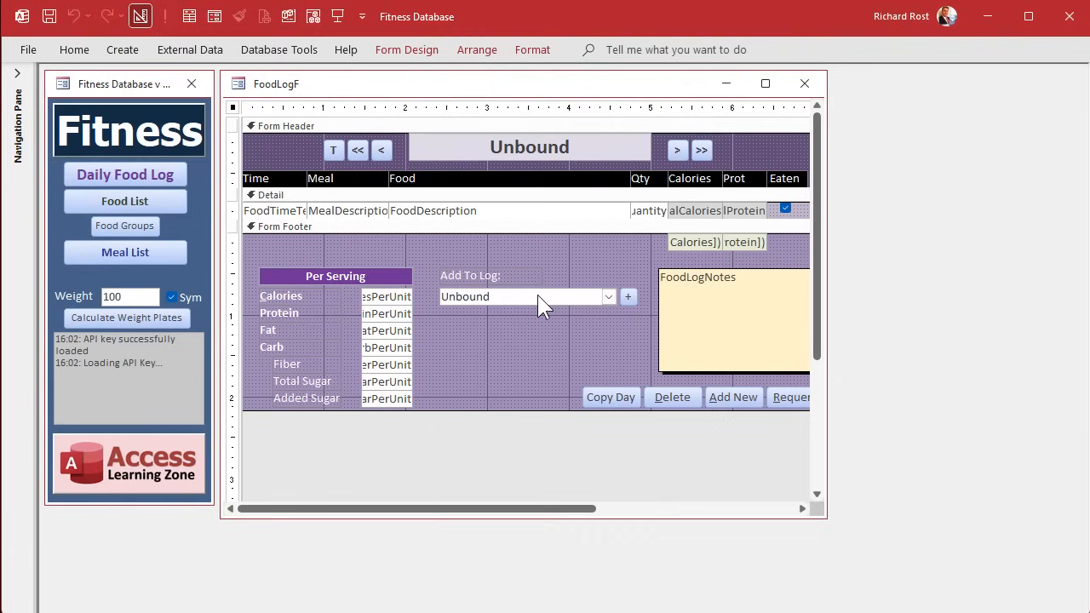
- Select the FoodCombo control in FoodLogF design view to edit its events
click(523, 296)
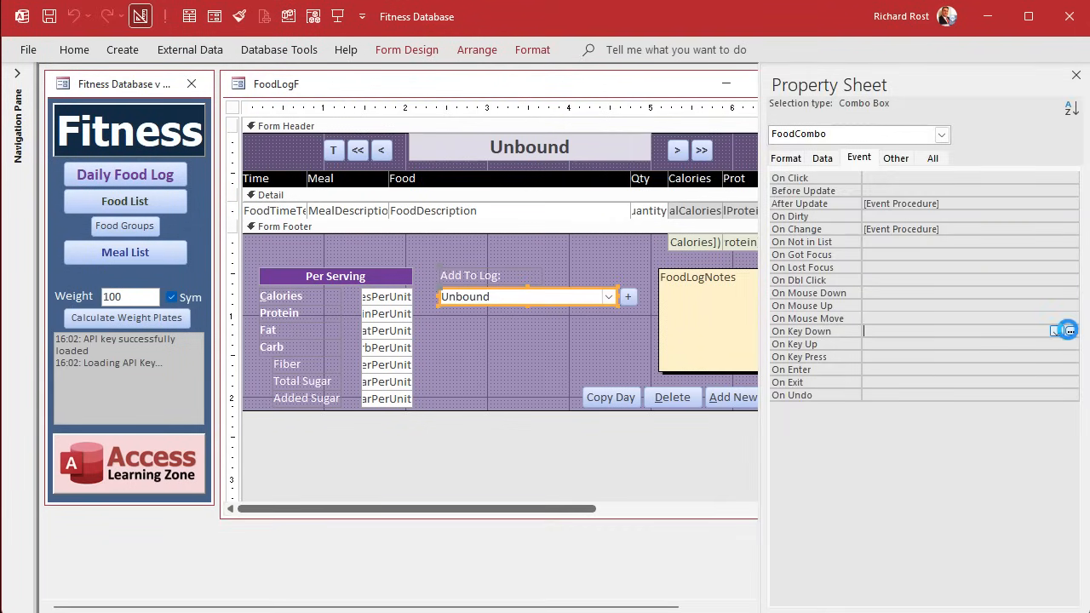
- Create FoodCombo_KeyDown with a Status "Keycode: " & KeyCode line
click(1069, 331)
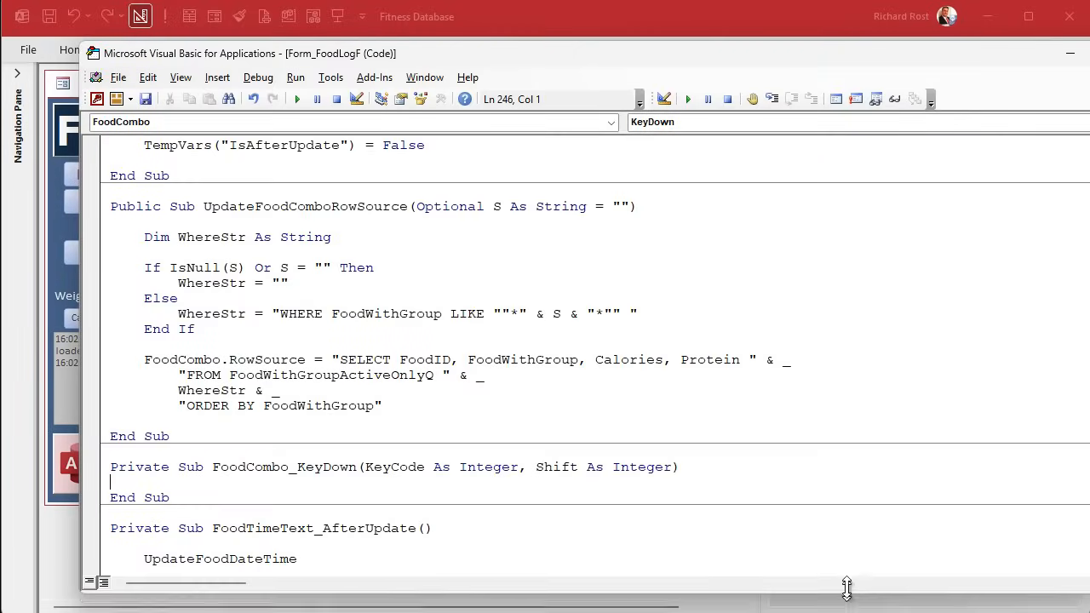
scroll(down, 3)
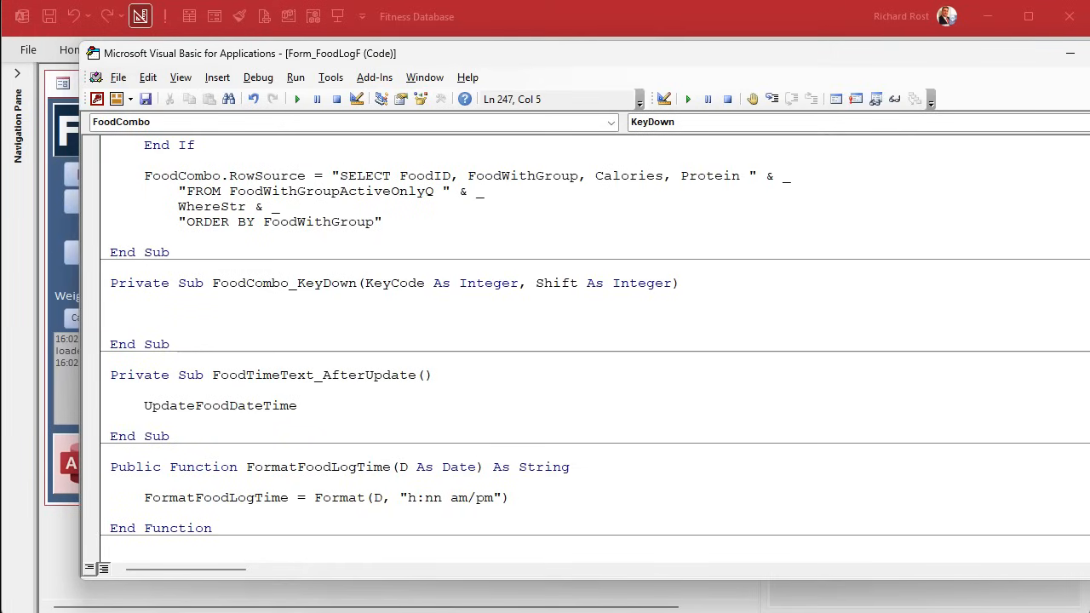
text(status "Ke)
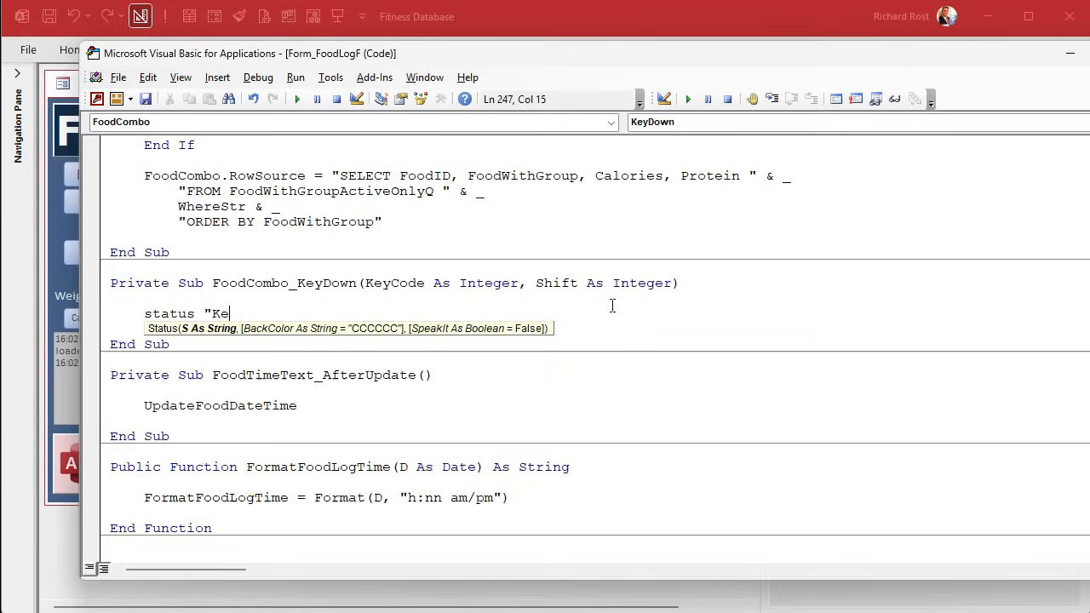
text(ycode: " & KeyCode)
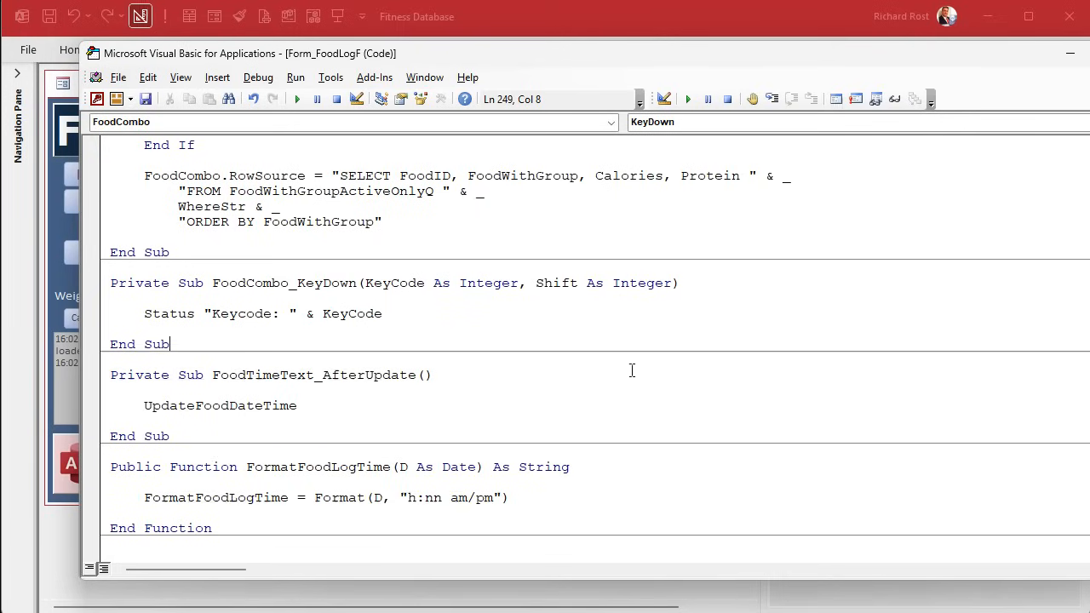
mouse_move(591, 386)
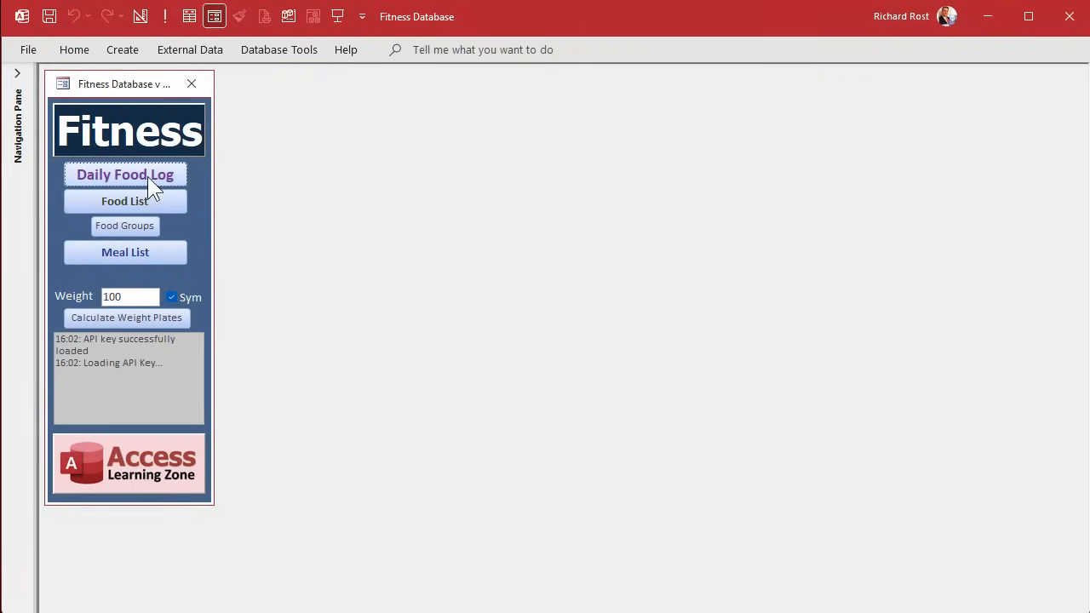
- Reopen the Daily Food Log and type in the food combo so key codes 65, 32 and 38 get logged
click(124, 174)
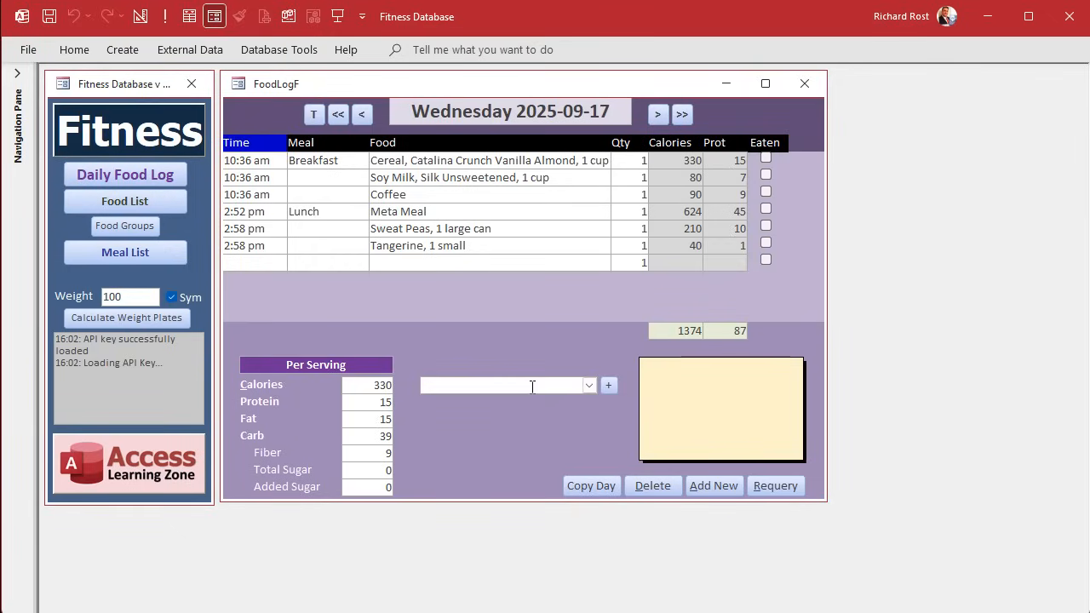
text(a)
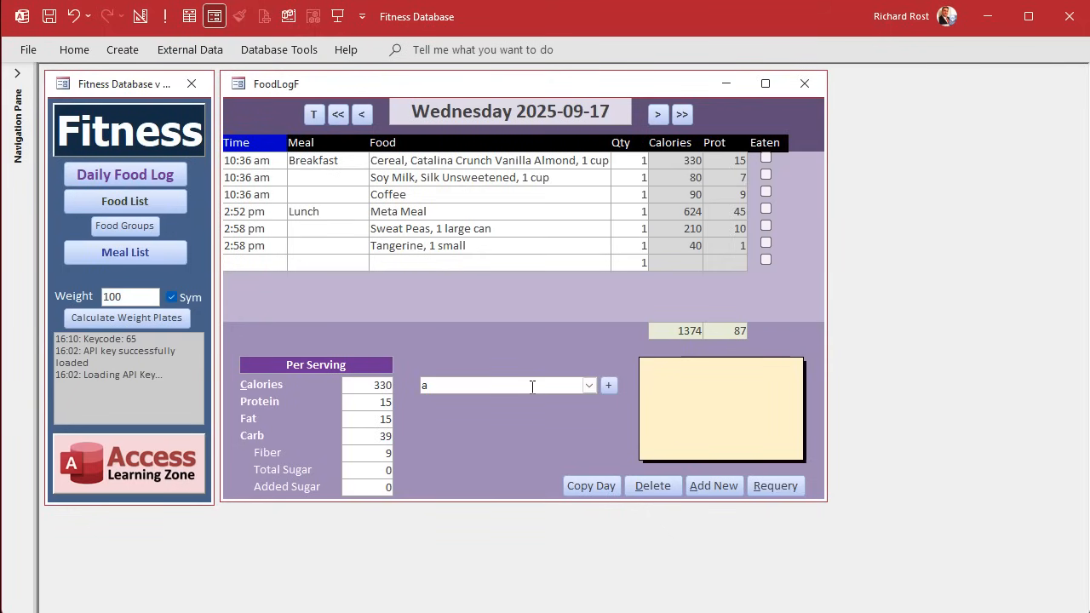
text(a)
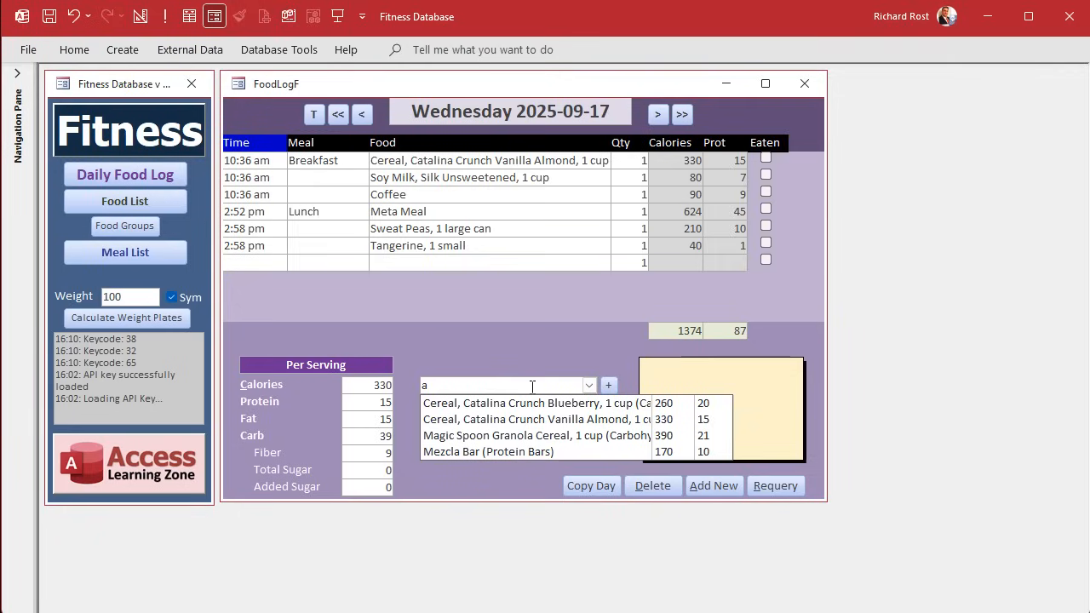
click(535, 403)
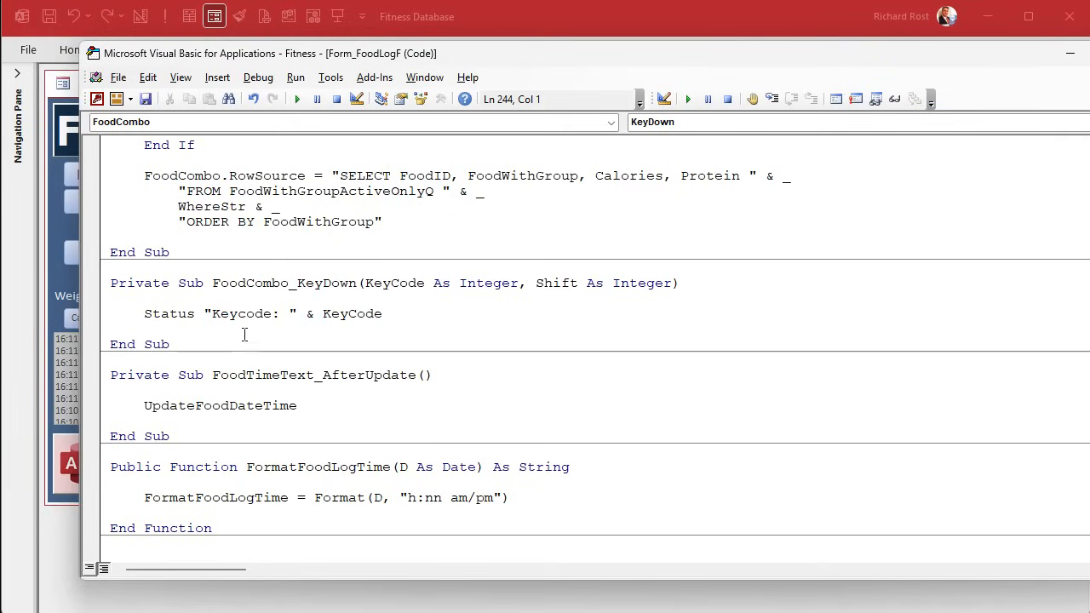
- Replace the status line with If KeyCode = 38 Or KeyCode = 40 Then ' UP and DOWN arrows
triple_click(256, 313)
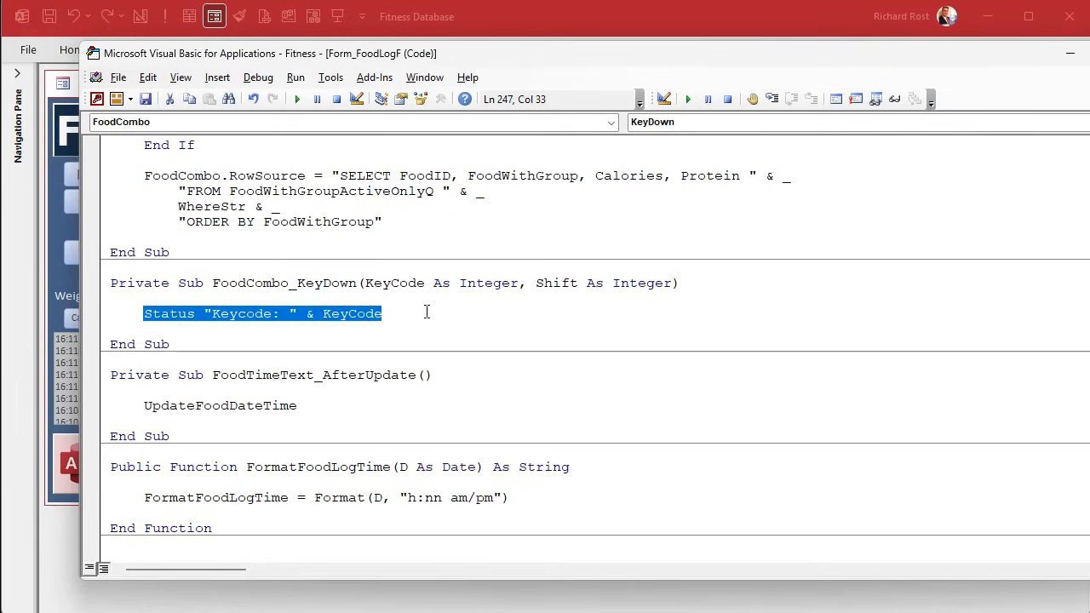
text(if key)
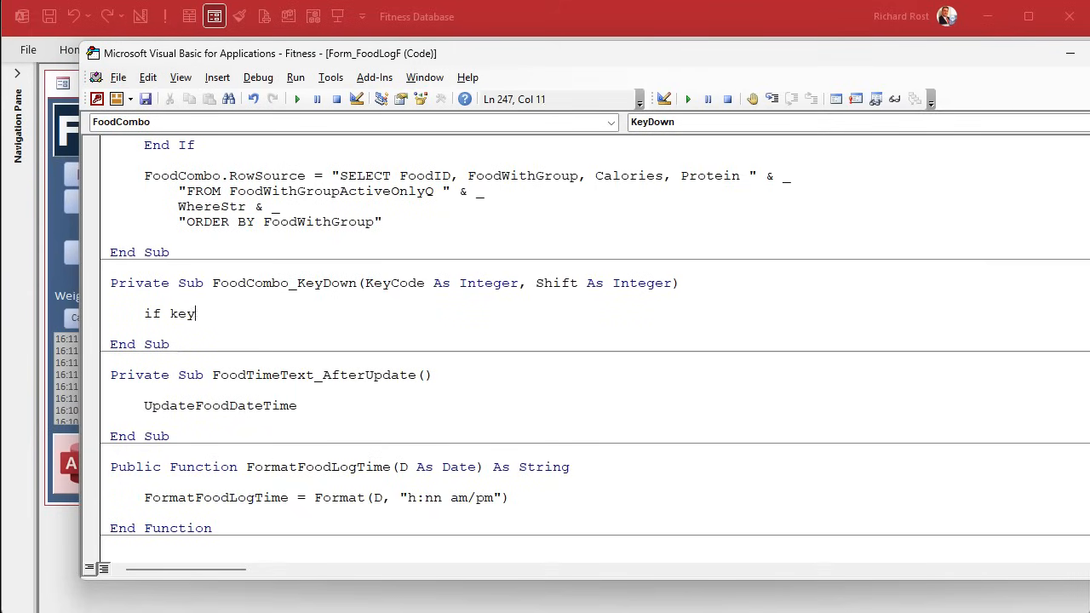
text(code = 38 or ke)
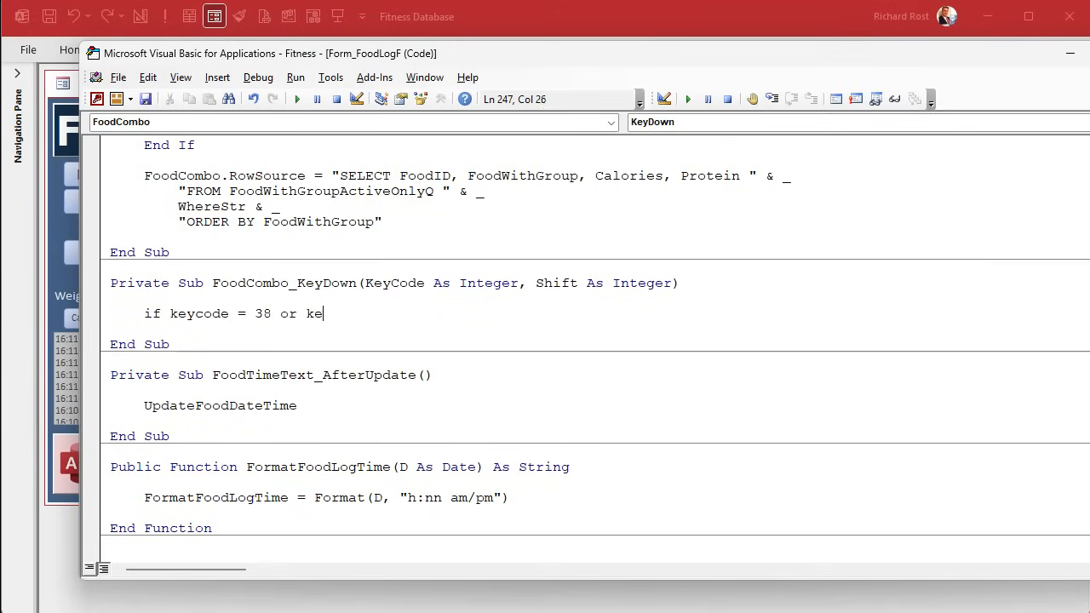
text(ycode = 40 then ')
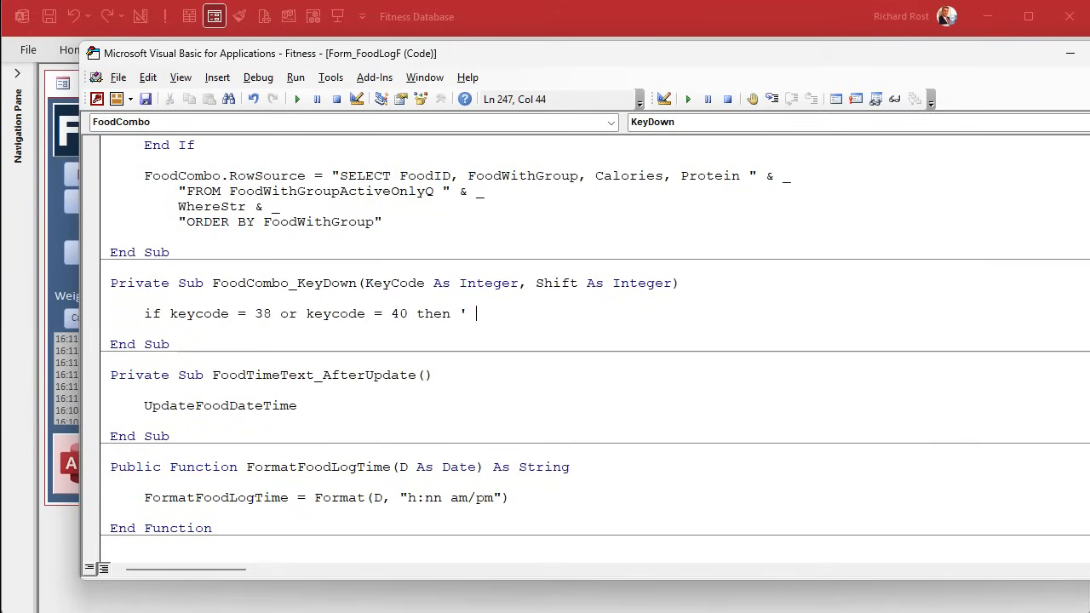
text(UP and DOWN)
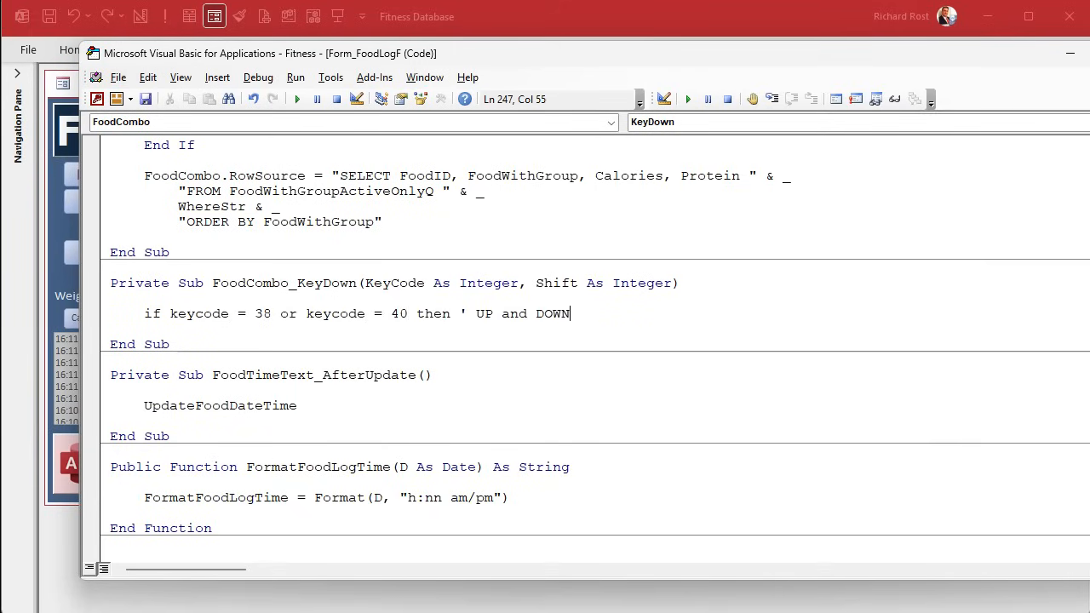
text(arrows)
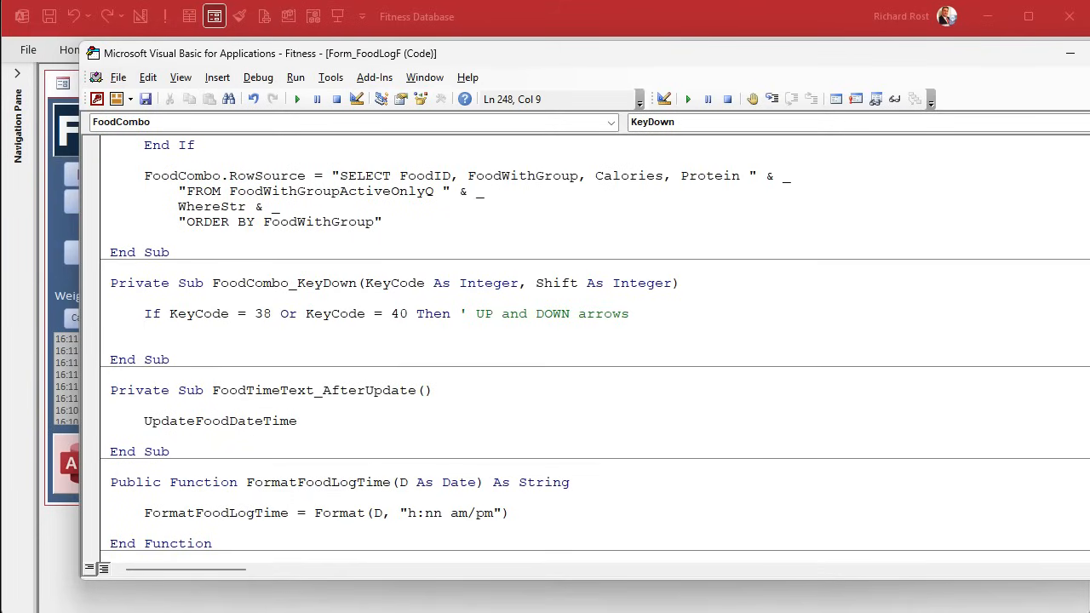
- Inside the If, set TempVars("ArrowKeyPressed") = True with a comment telling onChange not to process the keystroke
click(179, 329)
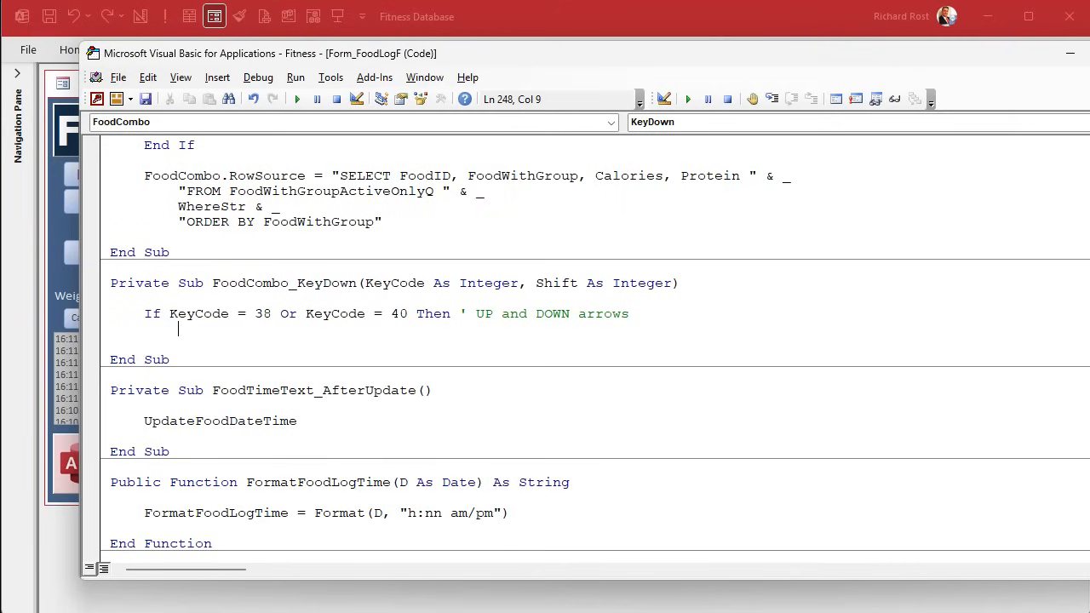
text(TempVars(")
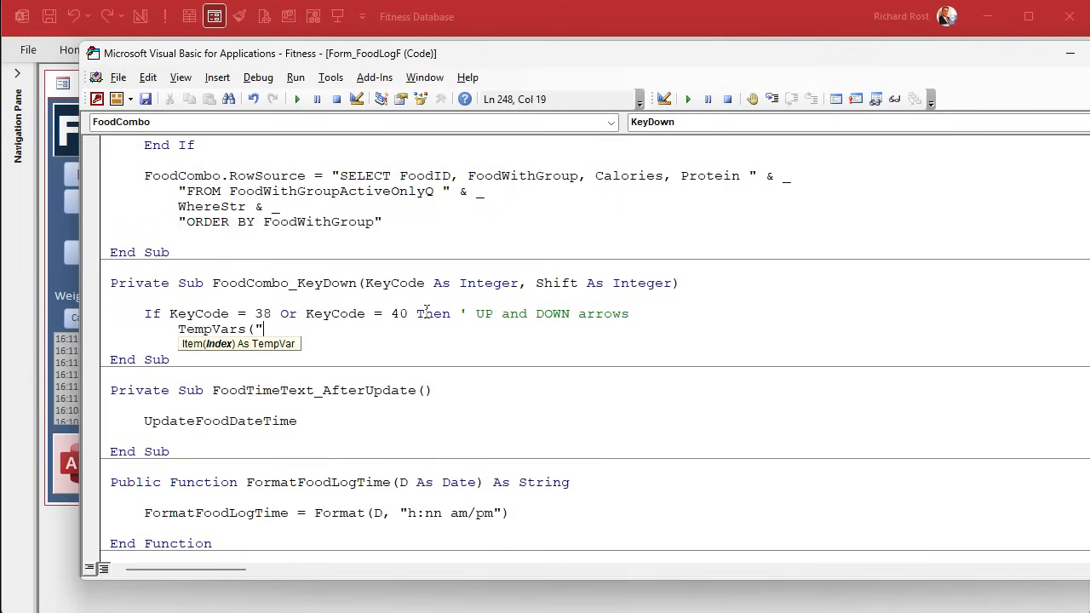
text(ArrowKeyPre)
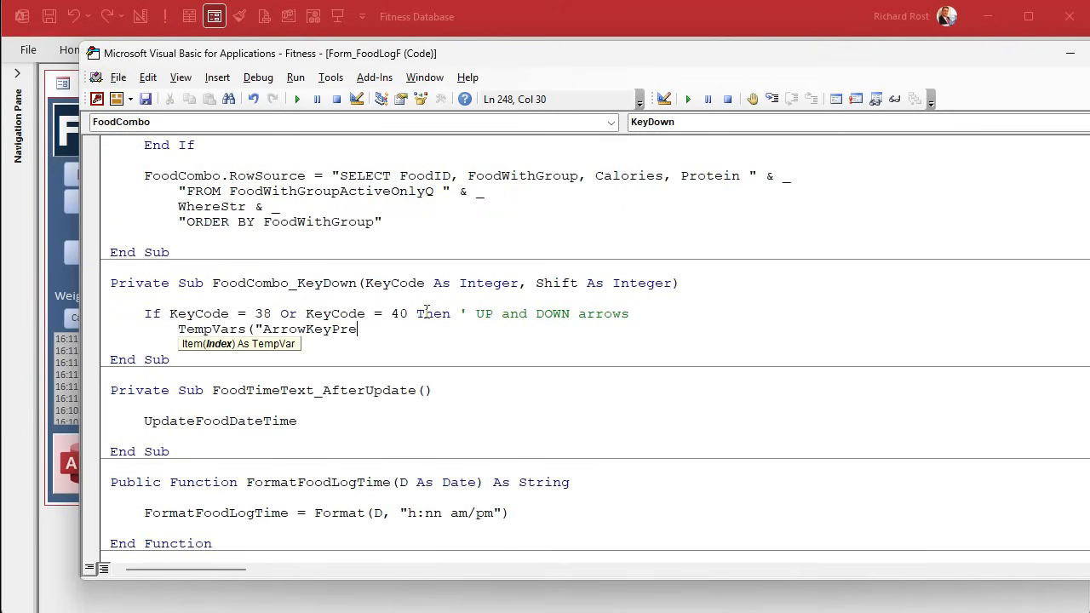
text(ssed"))
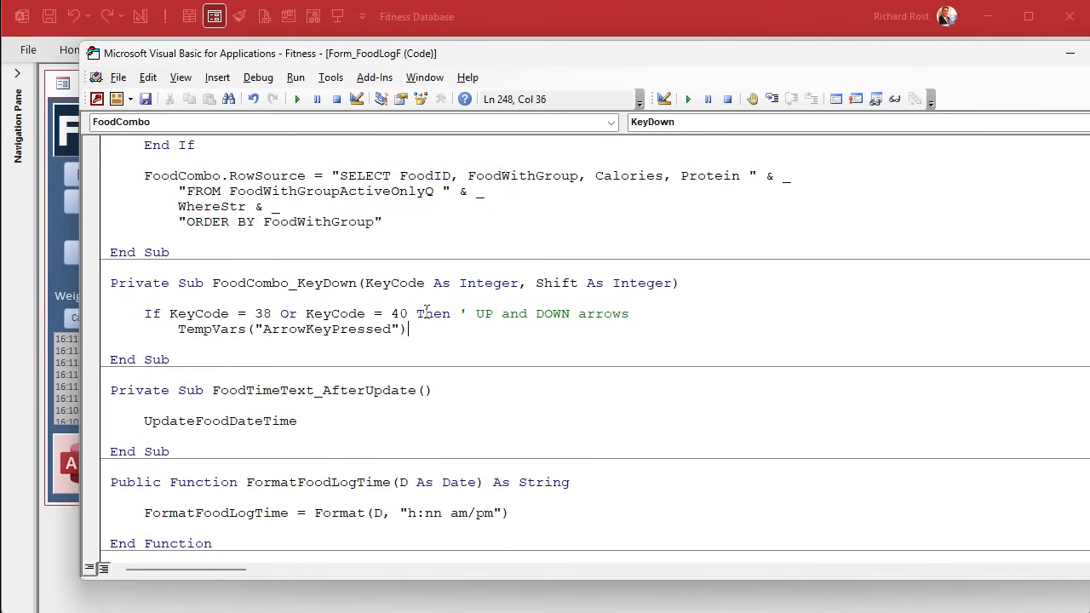
text(= True)
text(End If)
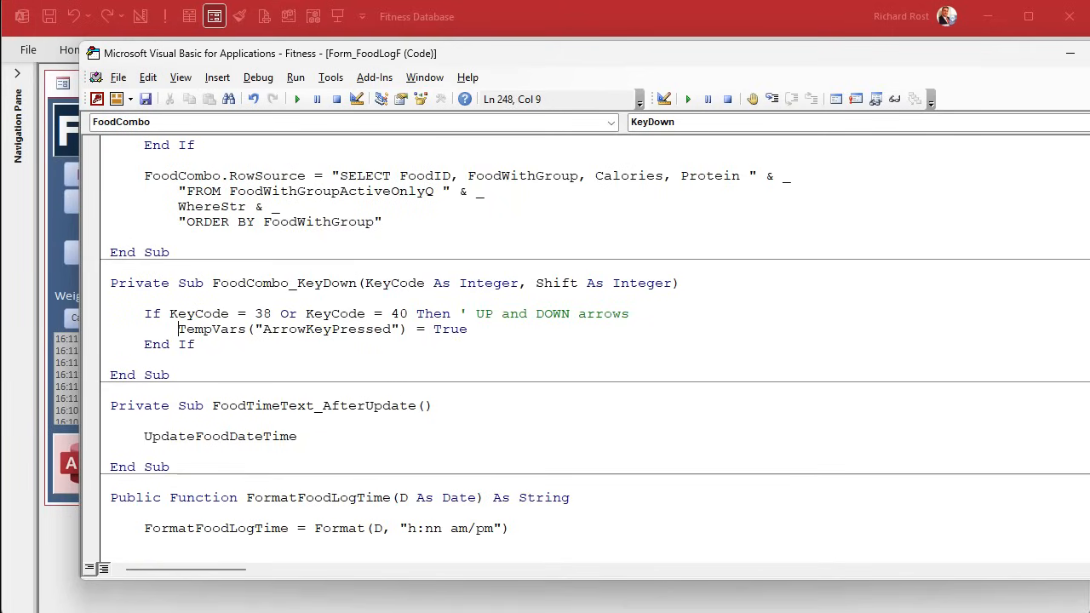
text(' tell o)
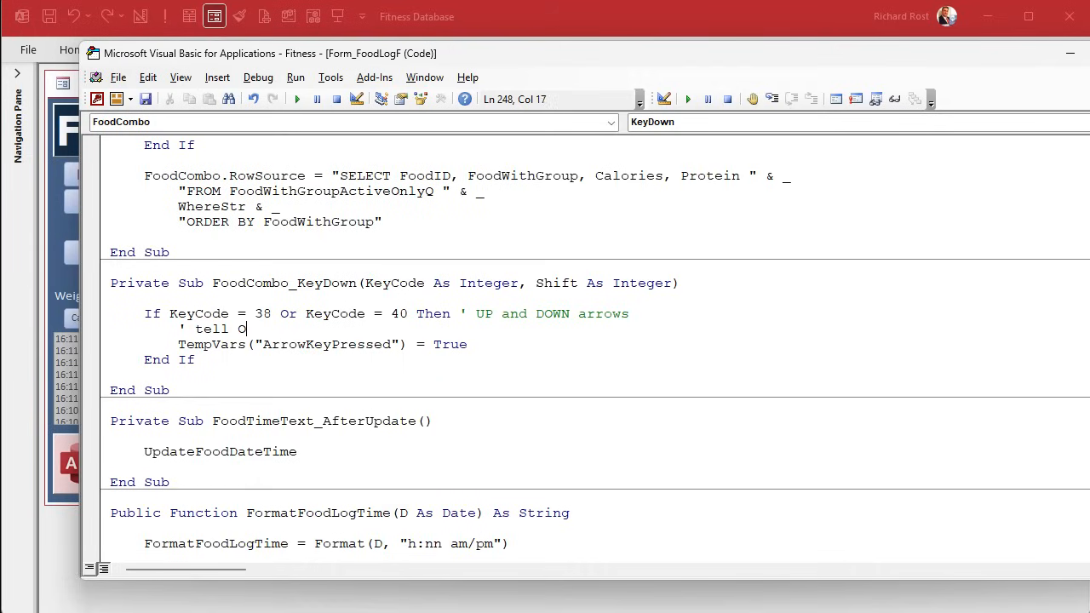
text(nChange to not)
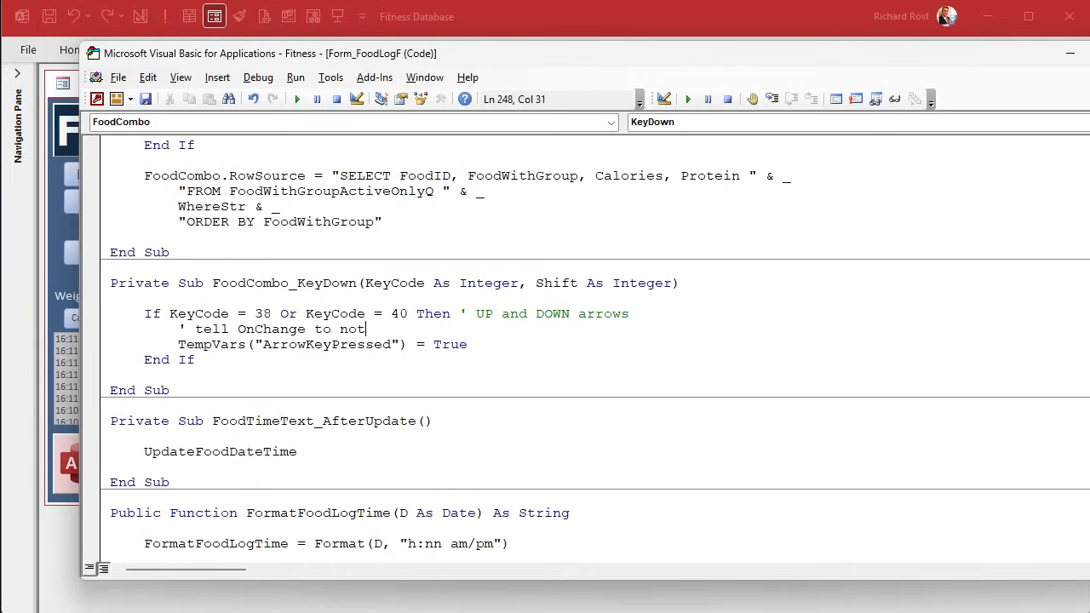
text(process the key)
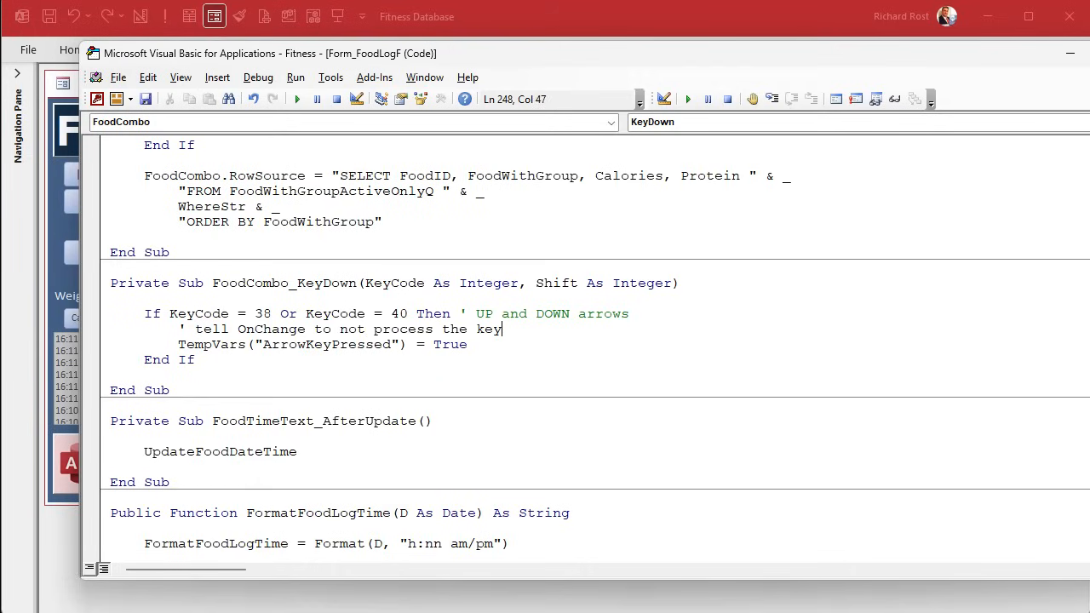
text(stroke)
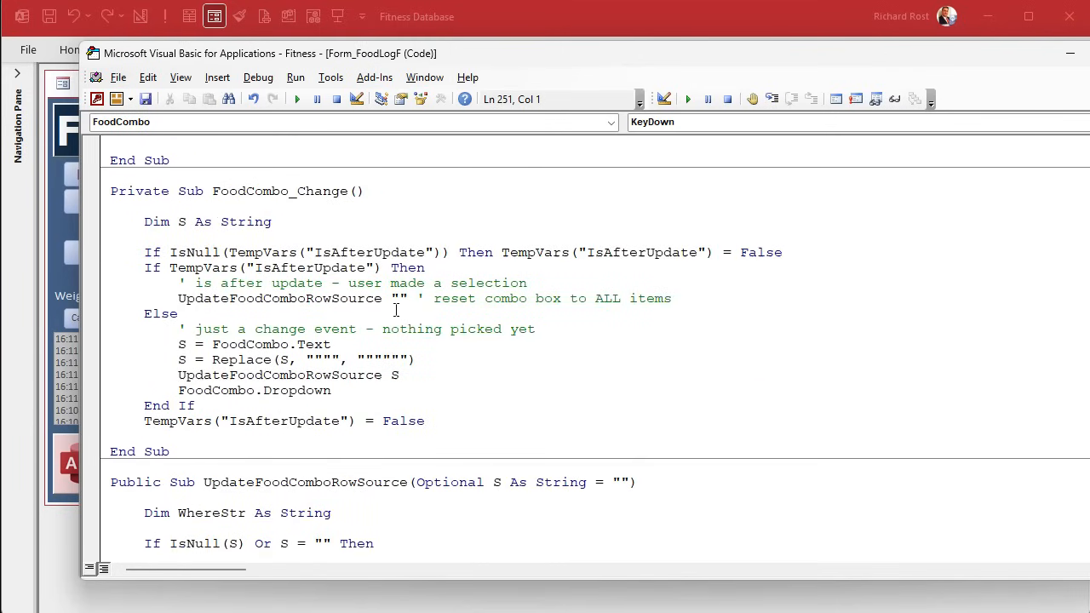
mouse_move(688, 230)
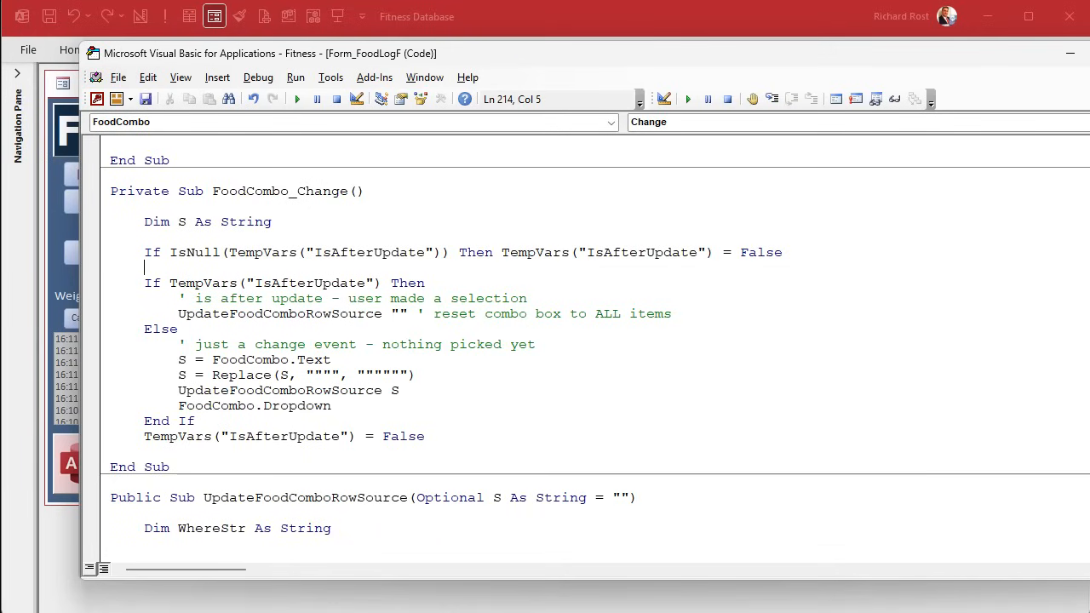
- Duplicate the IsAfterUpdate init and reset lines in FoodCombo_Change as ArrowKeyPressed, then begin an ElseIf
drag(144, 252, 587, 252)
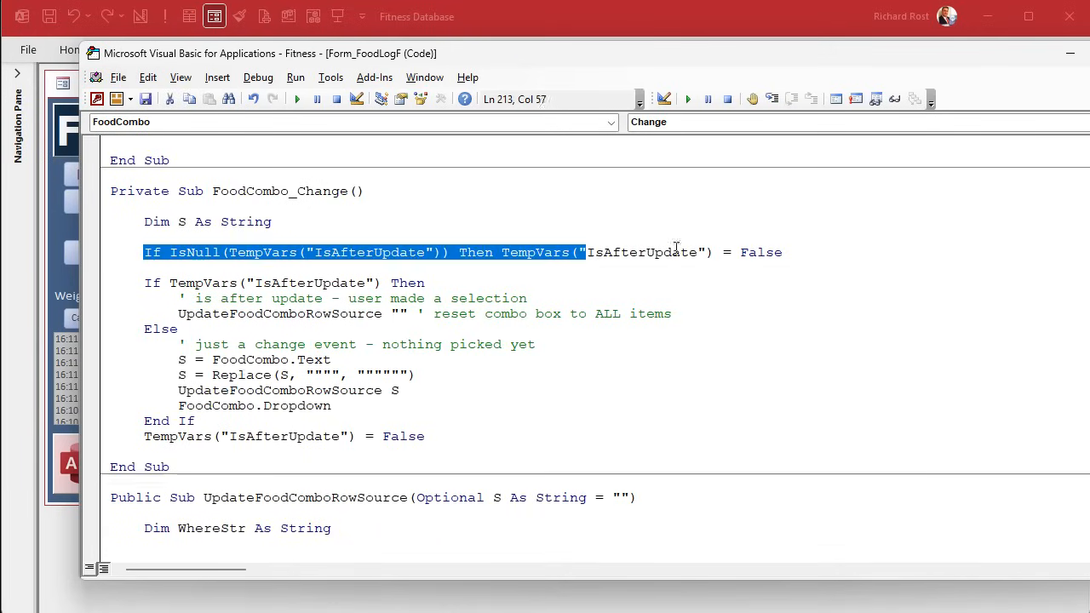
click(781, 252)
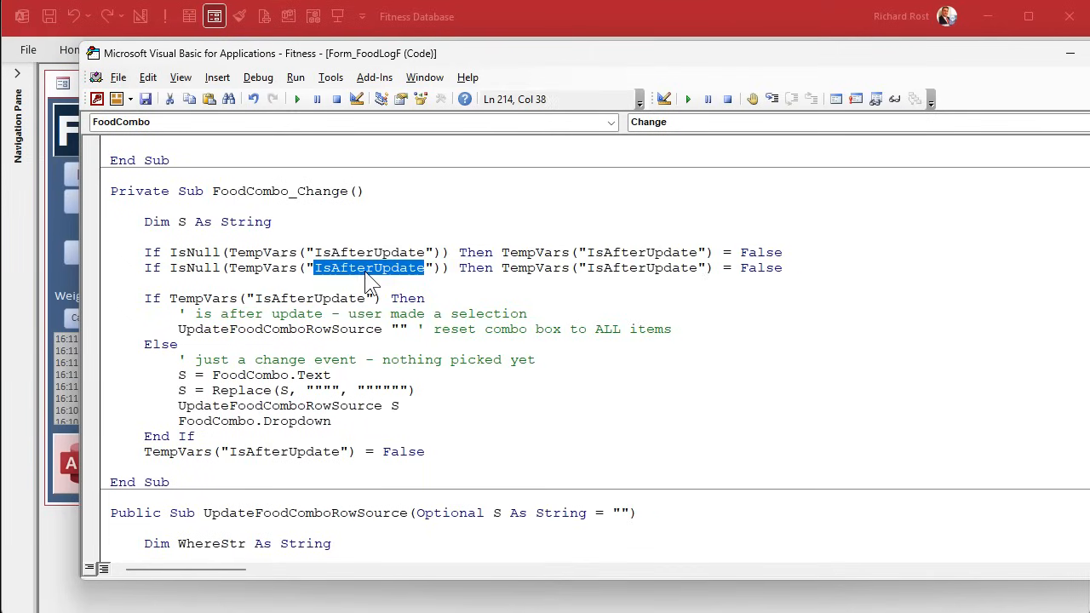
text(ArrowKeyPressed)
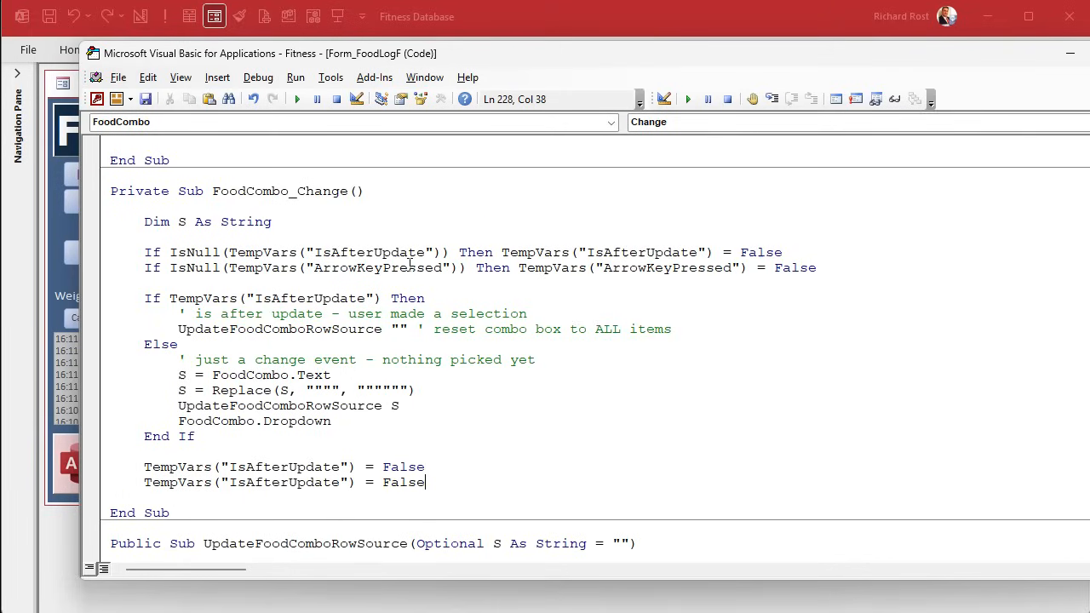
double_click(283, 482)
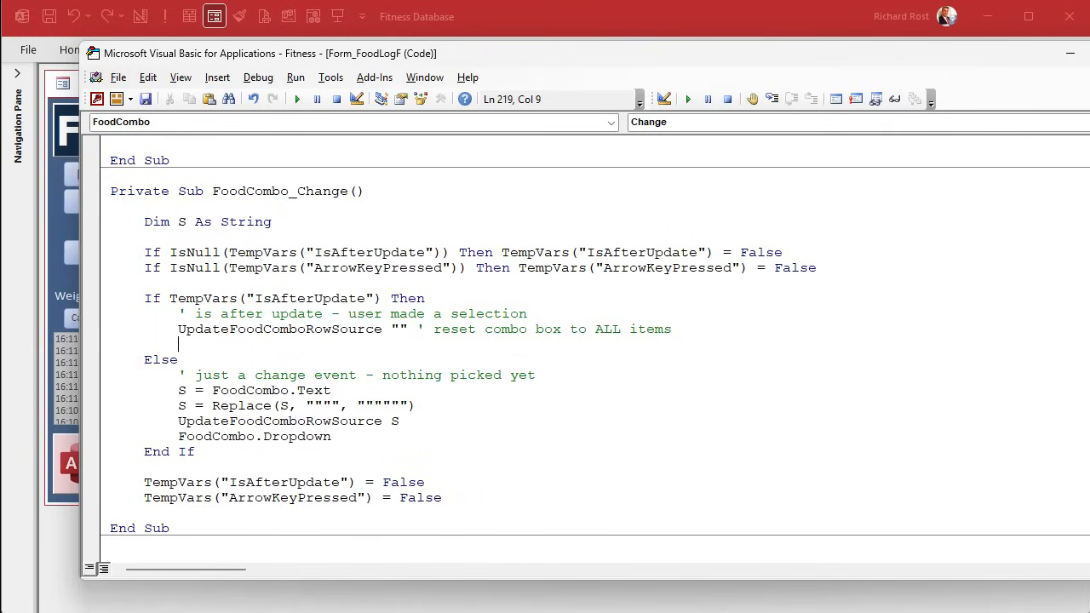
text(elseif)
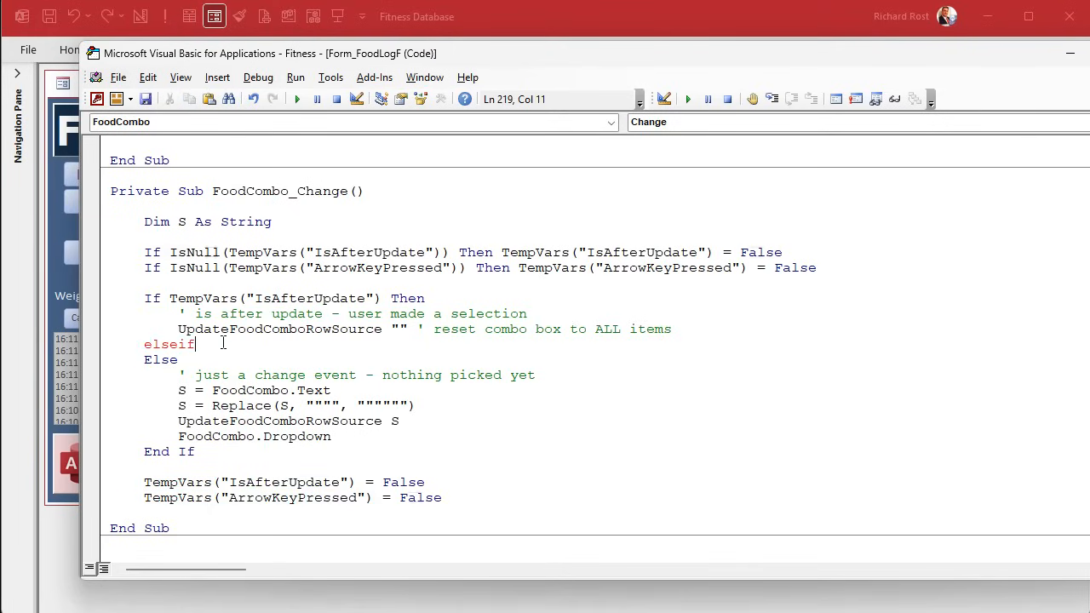
- Add ElseIf TempVars("ArrowKeyPressed") Then with comment ' user pressed UP or DOWN arrow - do nothing
text(TempVars("ArrowKeyPressed") t)
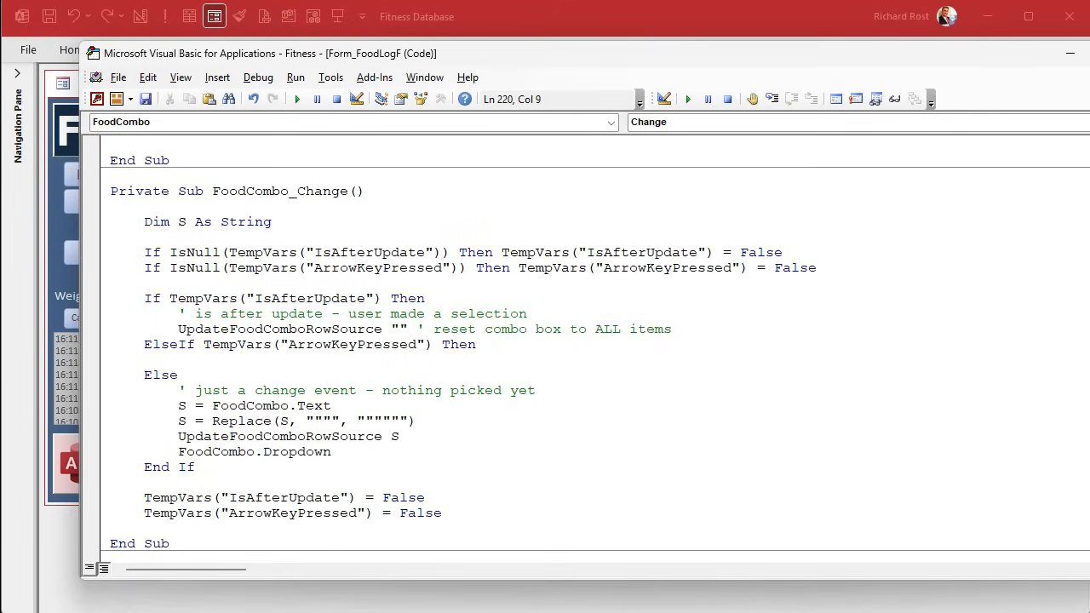
text(' nothing)
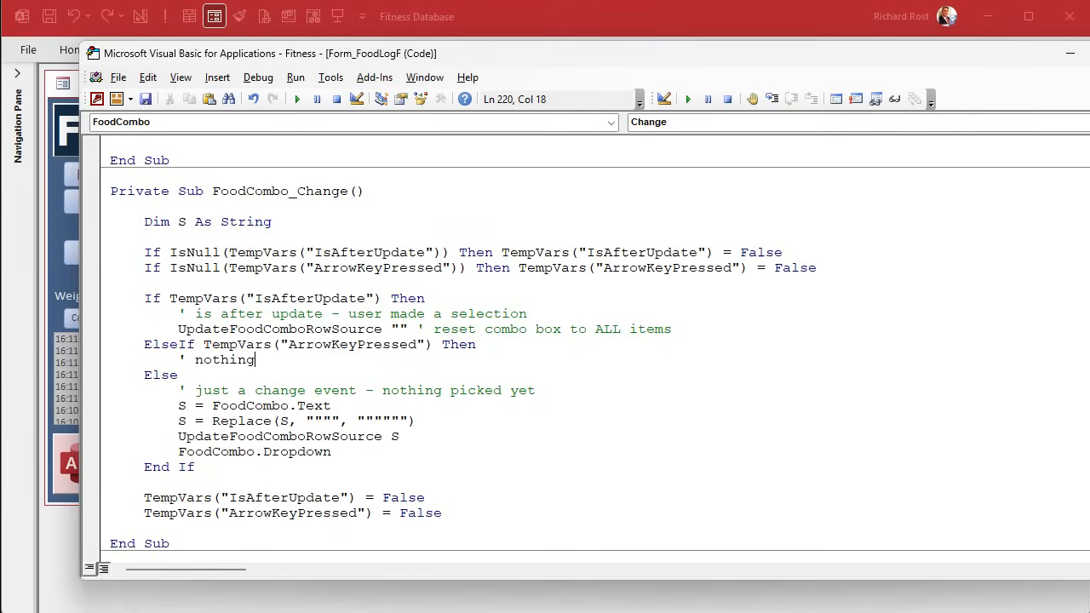
text(.)
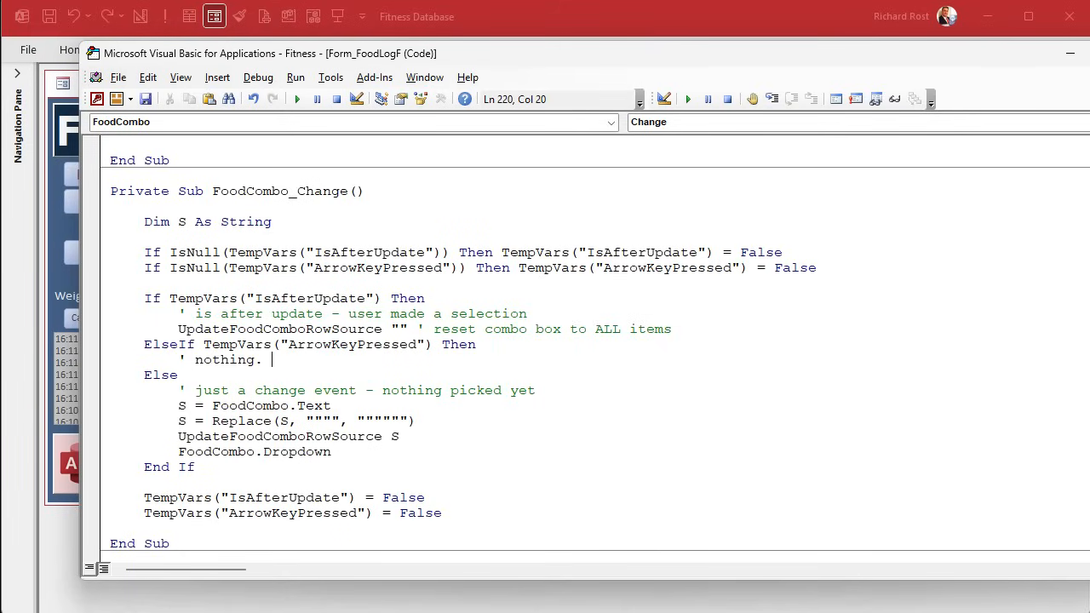
text(user pressed U)
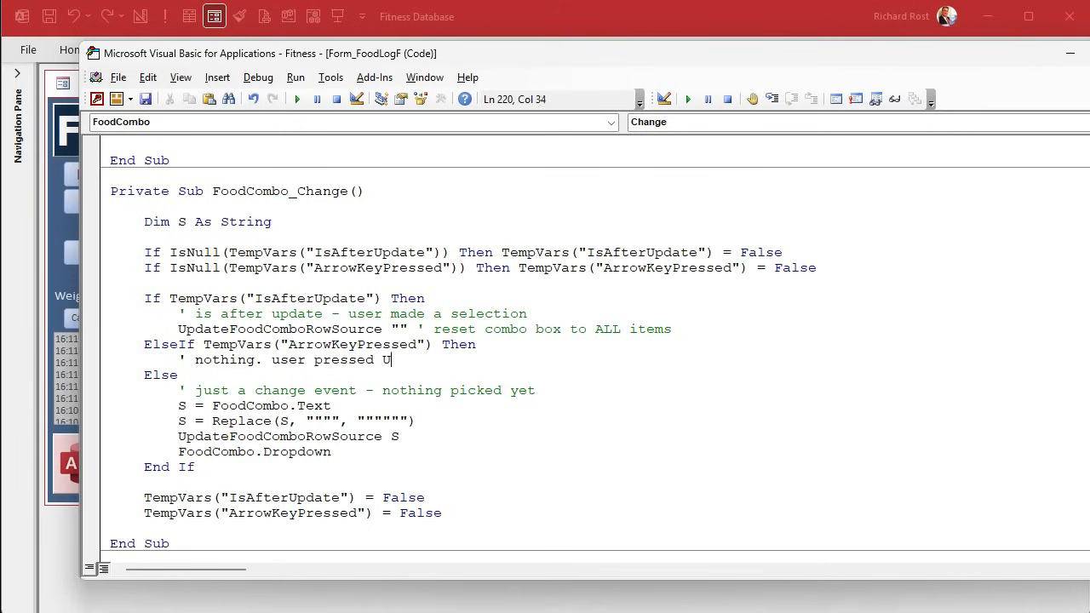
text(P or DOWN ar)
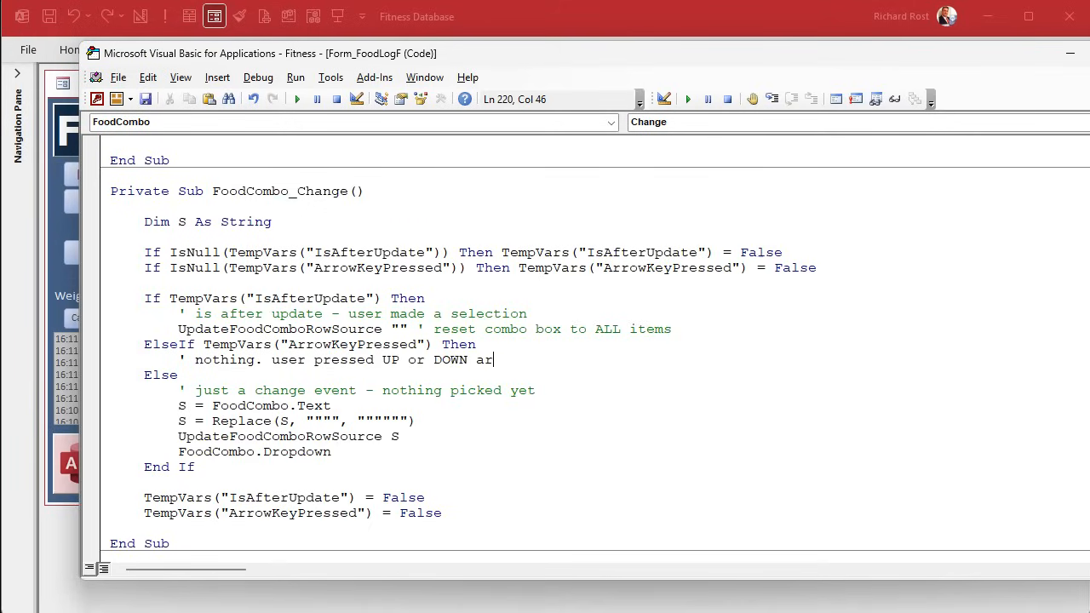
text(row - do nothing)
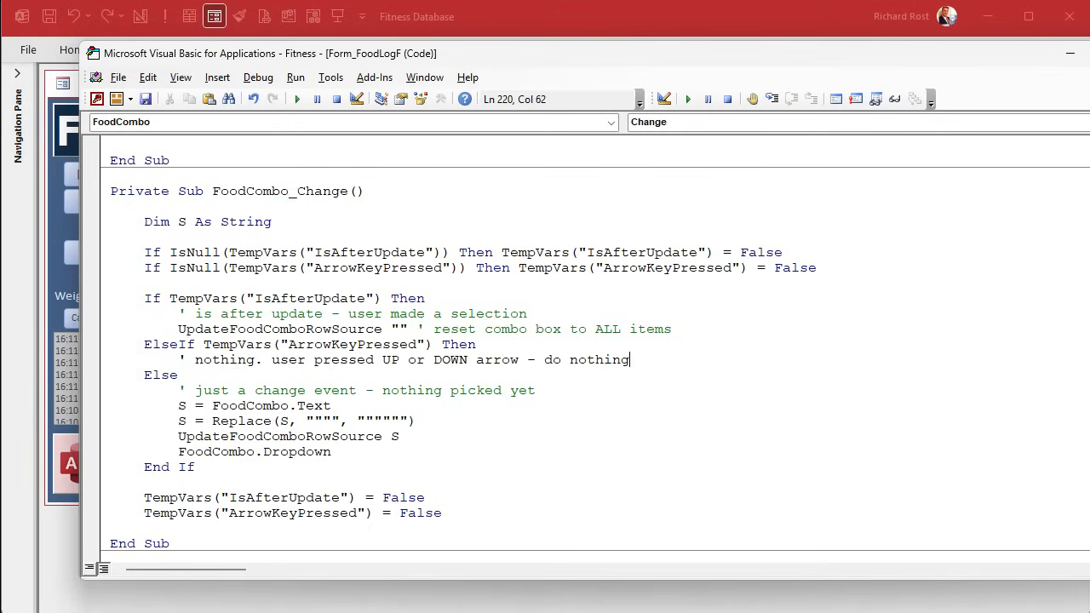
click(255, 360)
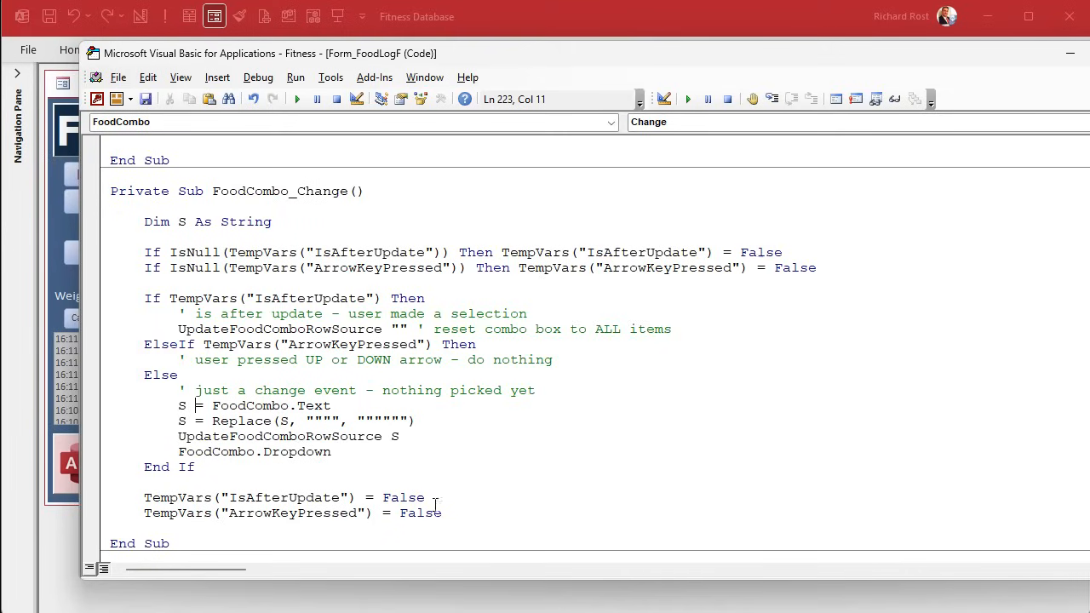
mouse_move(617, 475)
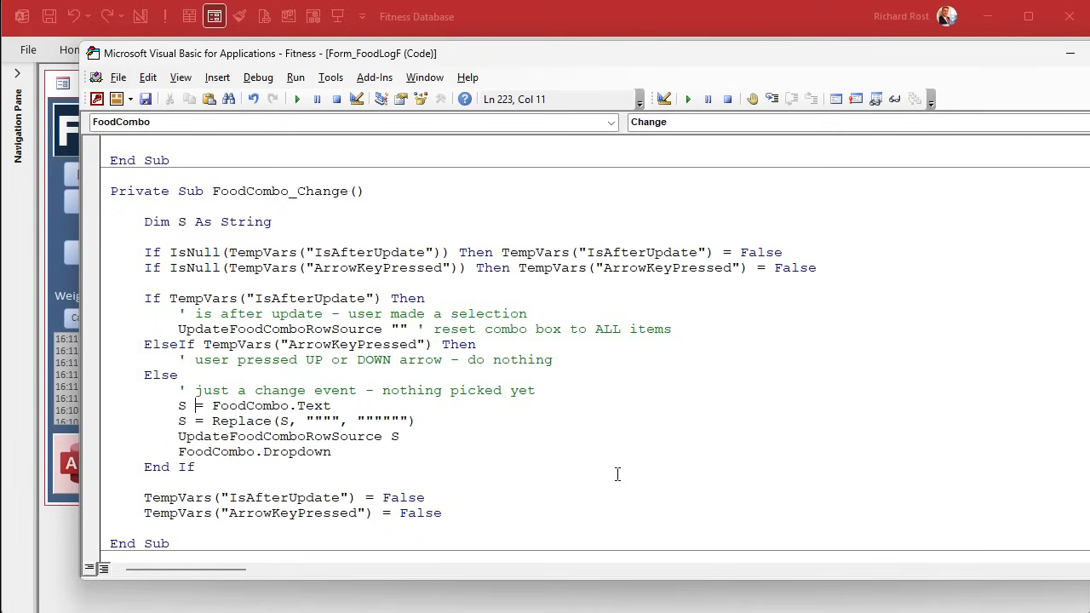
click(258, 77)
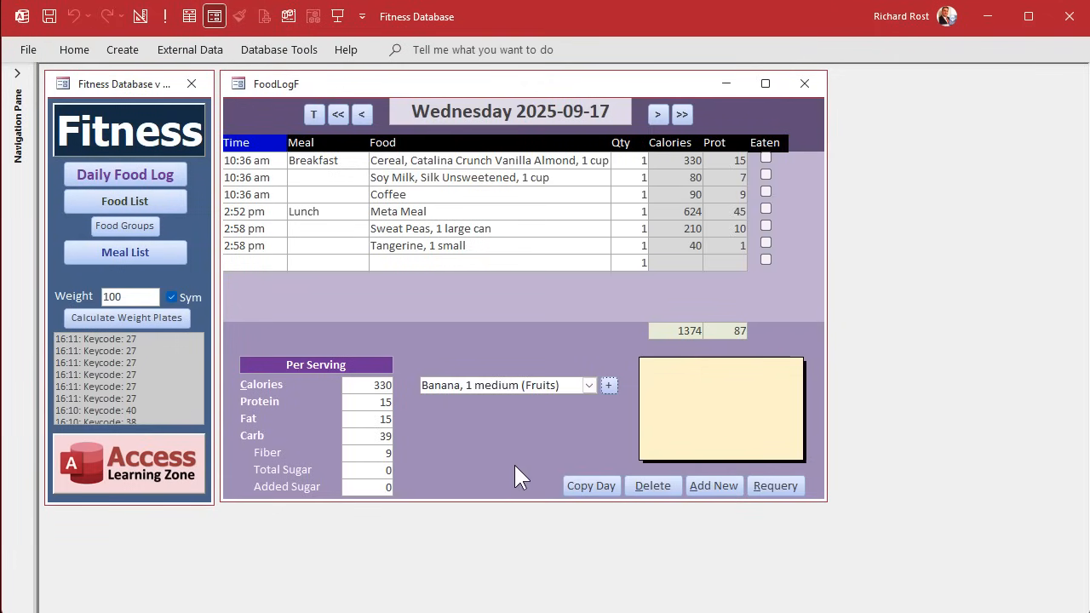
- Type 'chick' in the food combo, arrow through the matches, and add Fish, Canned Salmon, Chicken of the Sea, 5oz
click(608, 384)
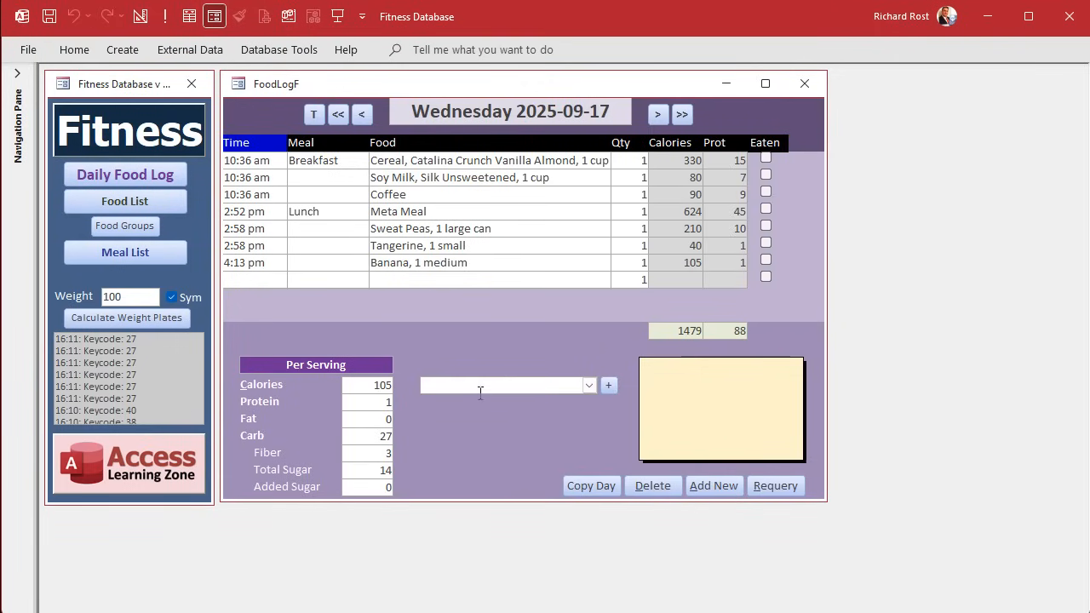
text(c)
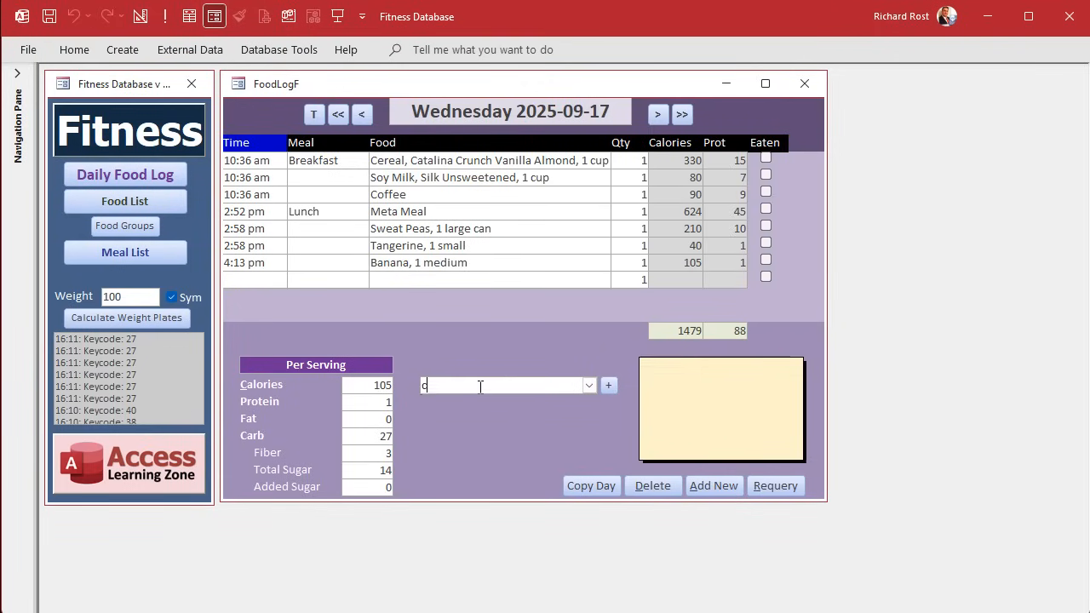
text(chick)
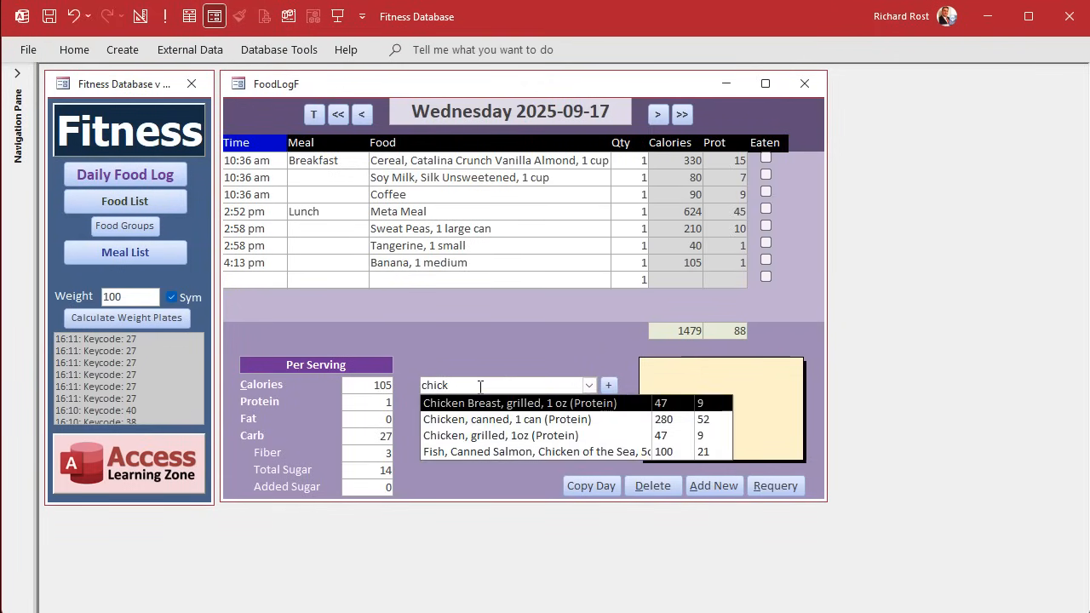
click(507, 419)
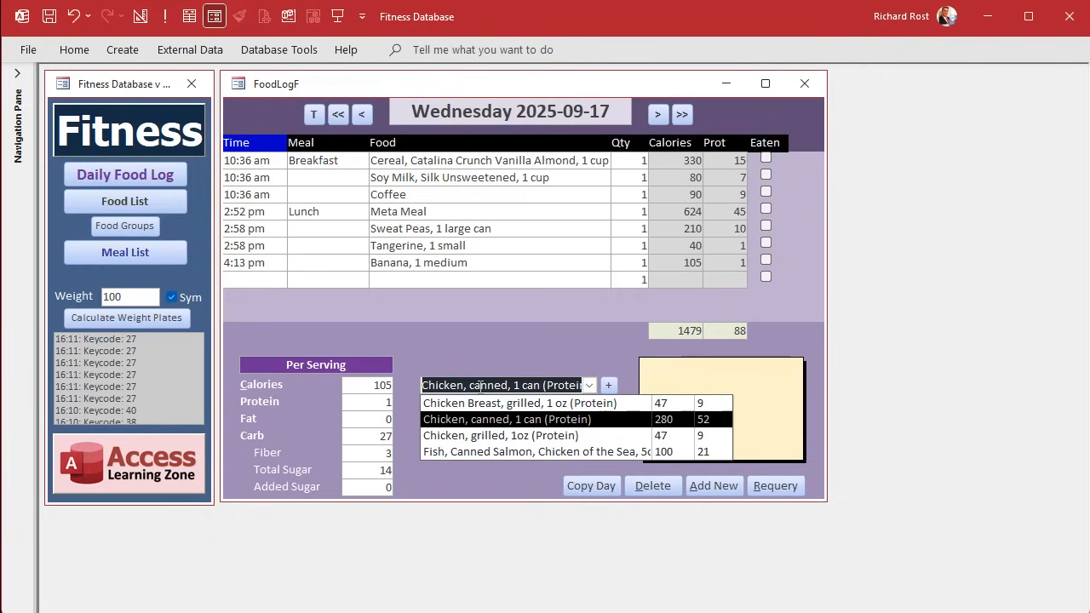
click(500, 435)
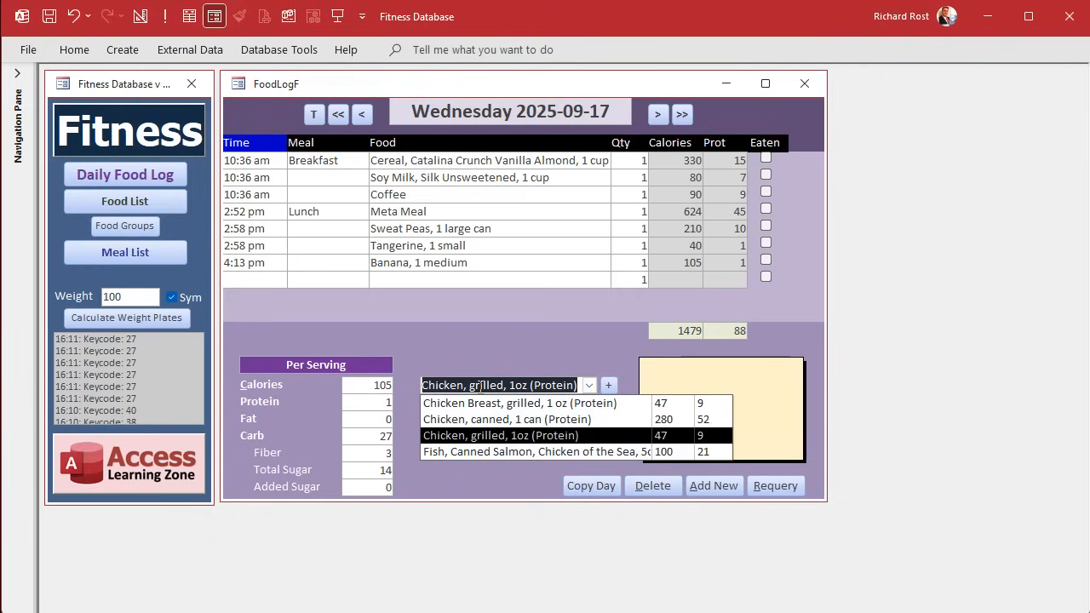
click(507, 419)
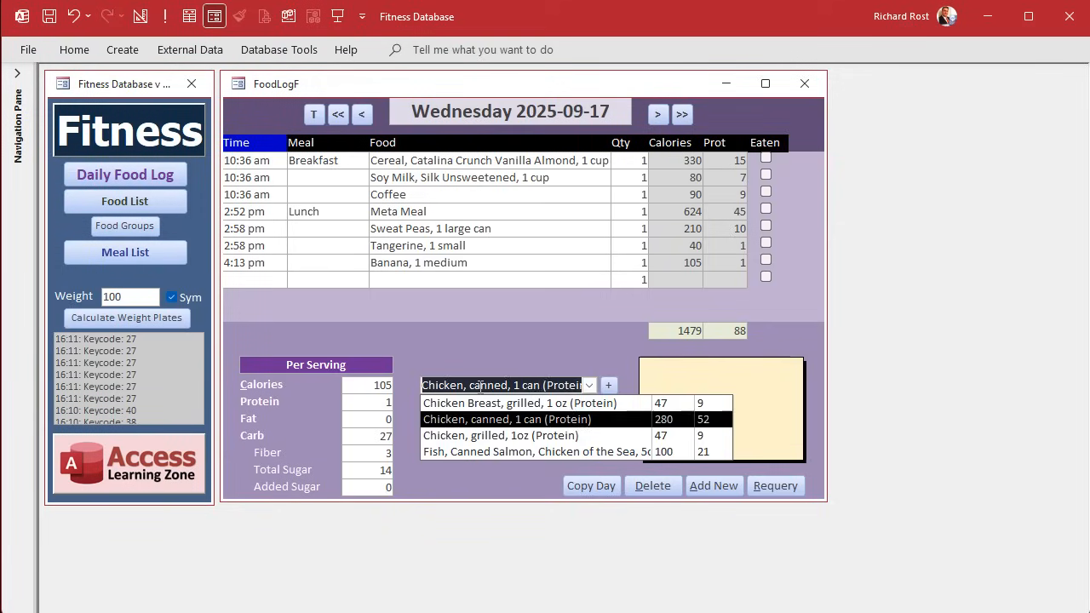
click(501, 435)
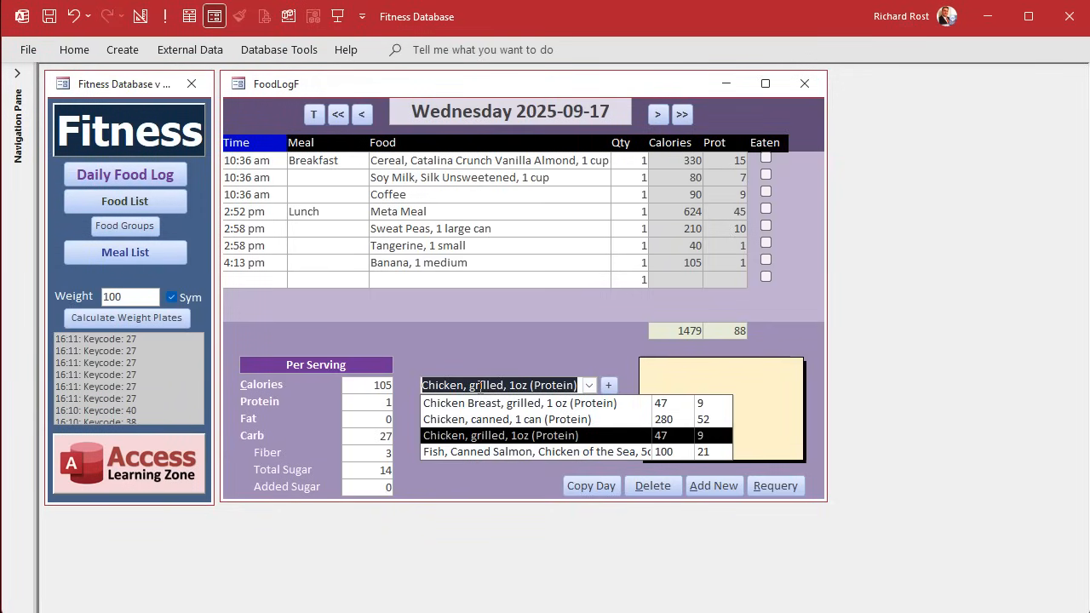
click(534, 453)
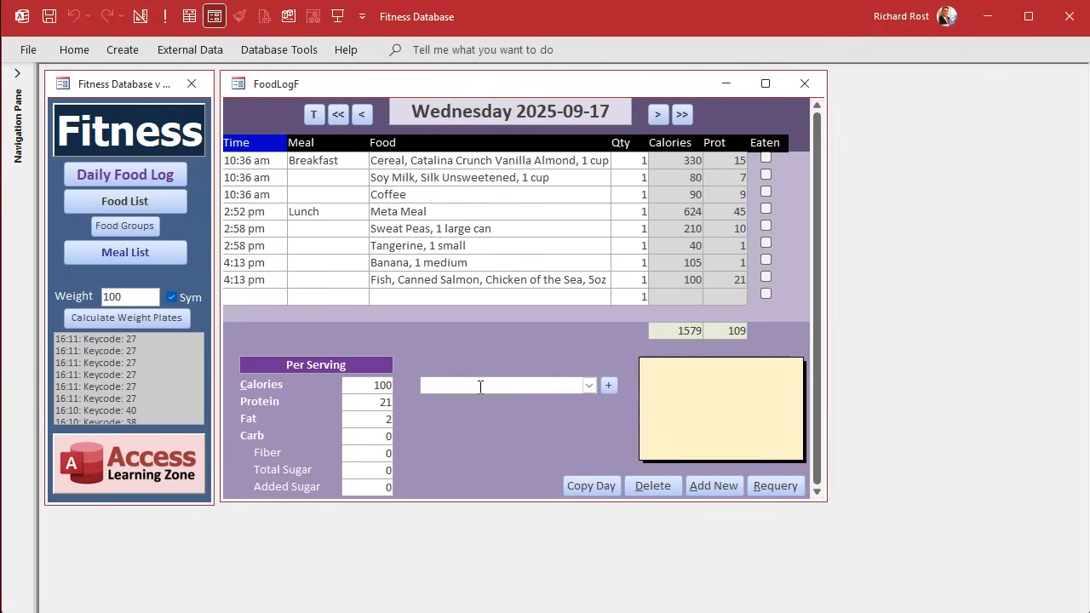
text(pea)
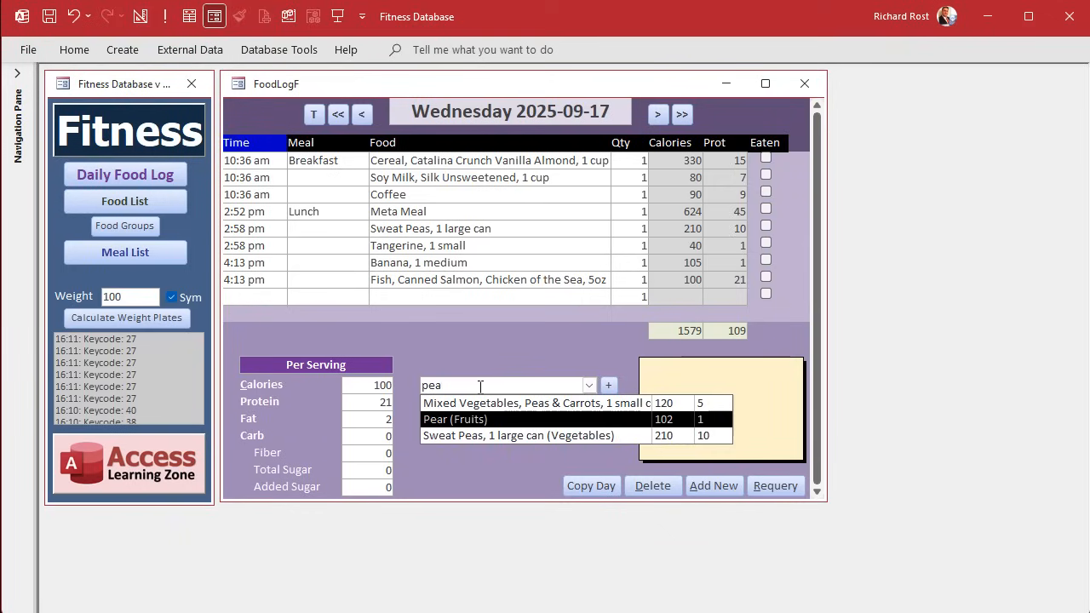
- Add Sweat Peas, 1 large can, then filter by 'fruit' and pick Pear for the log
click(517, 435)
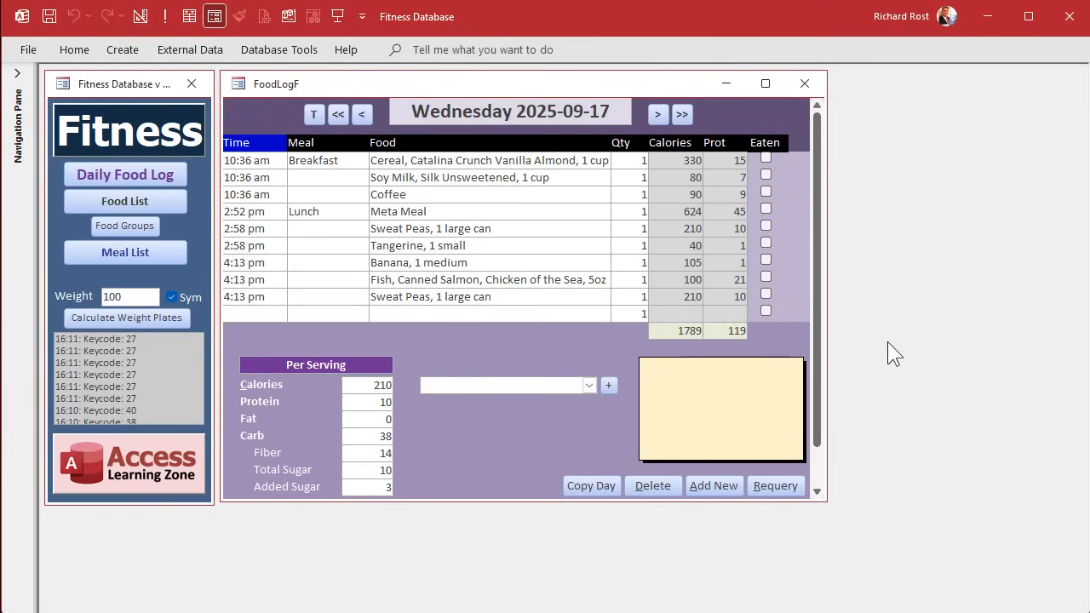
text(fruit)
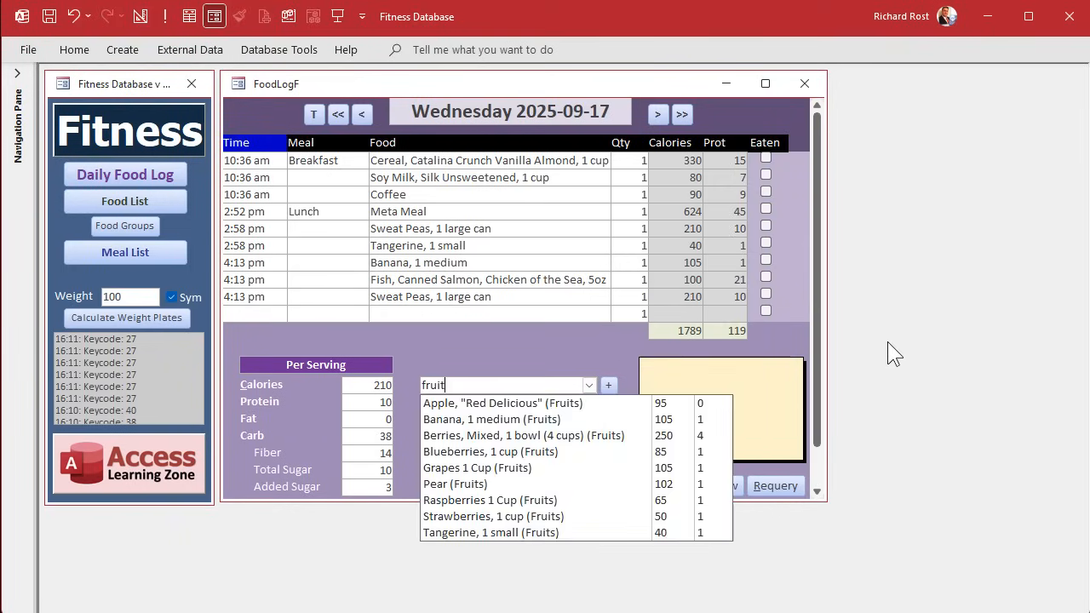
click(455, 484)
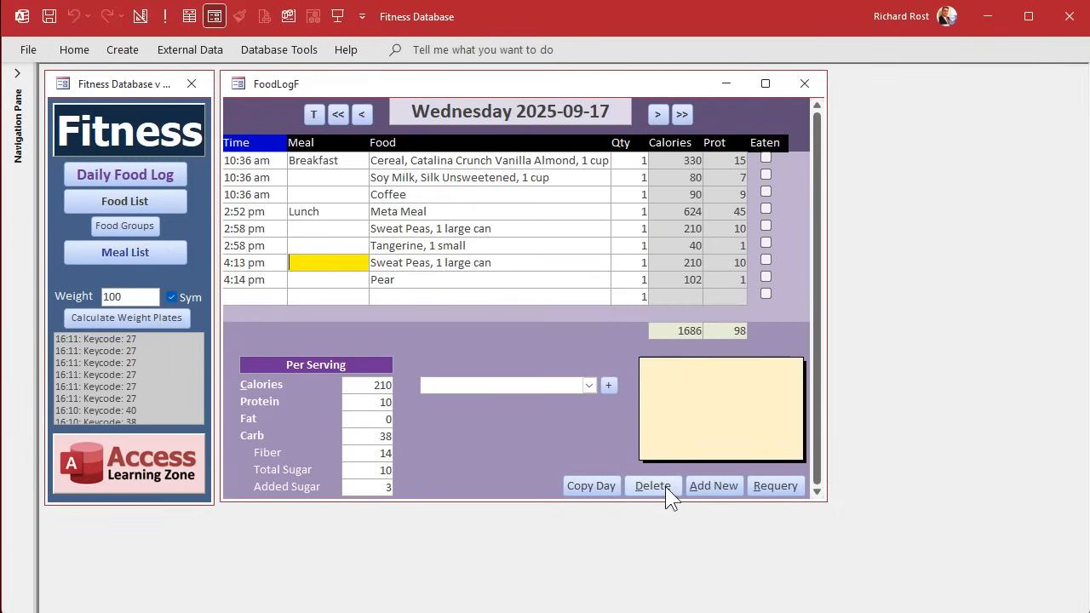
- Delete the 4:13 pm Sweat Peas and 4:14 pm Pear records, returning the day's total to 1374 calories
click(652, 485)
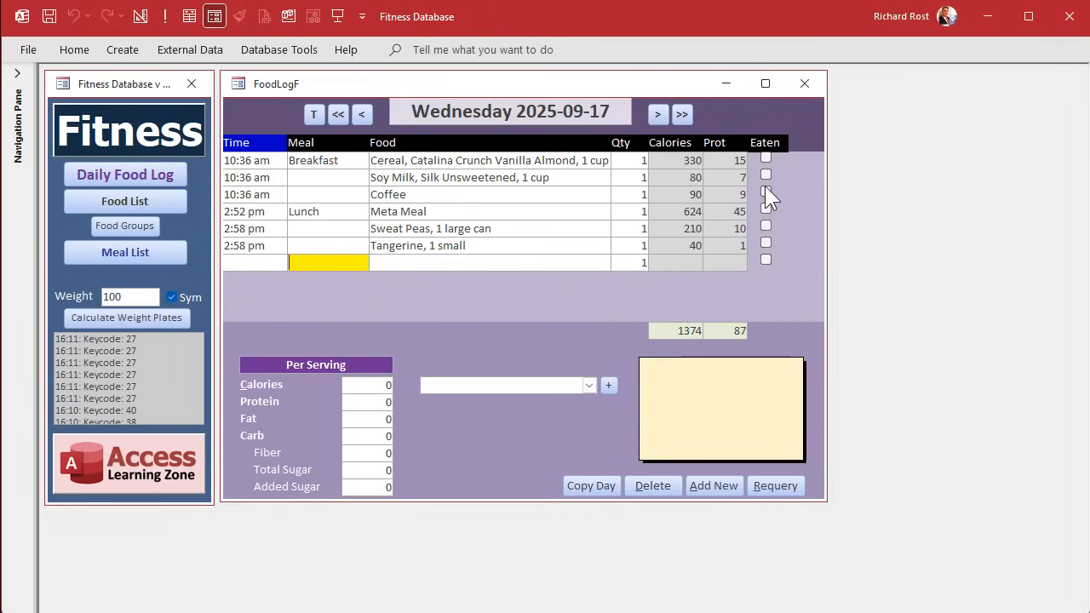
click(765, 194)
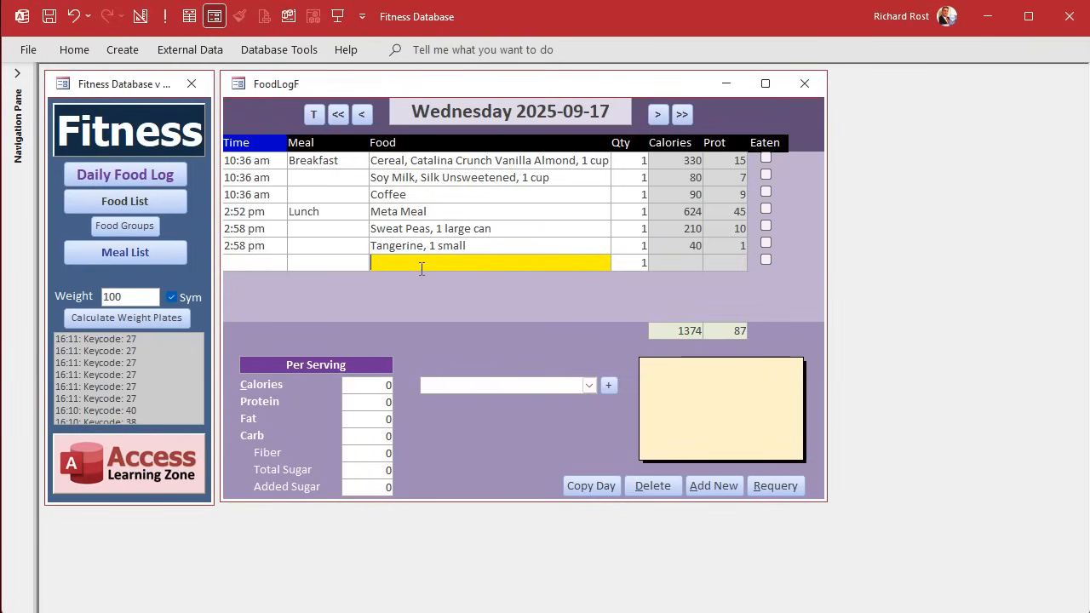
mouse_move(460, 304)
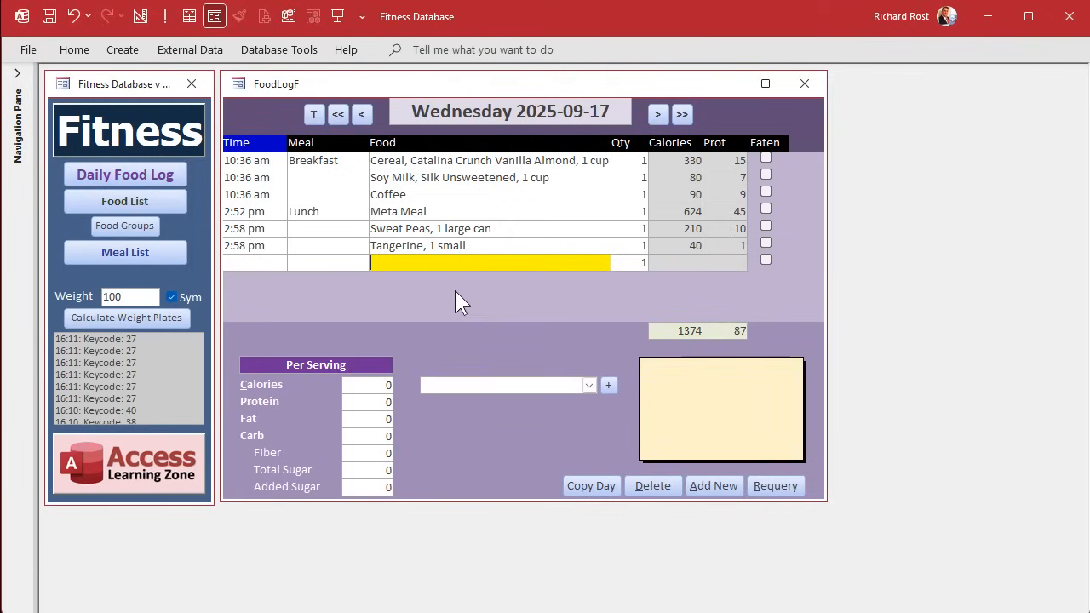
mouse_move(503, 307)
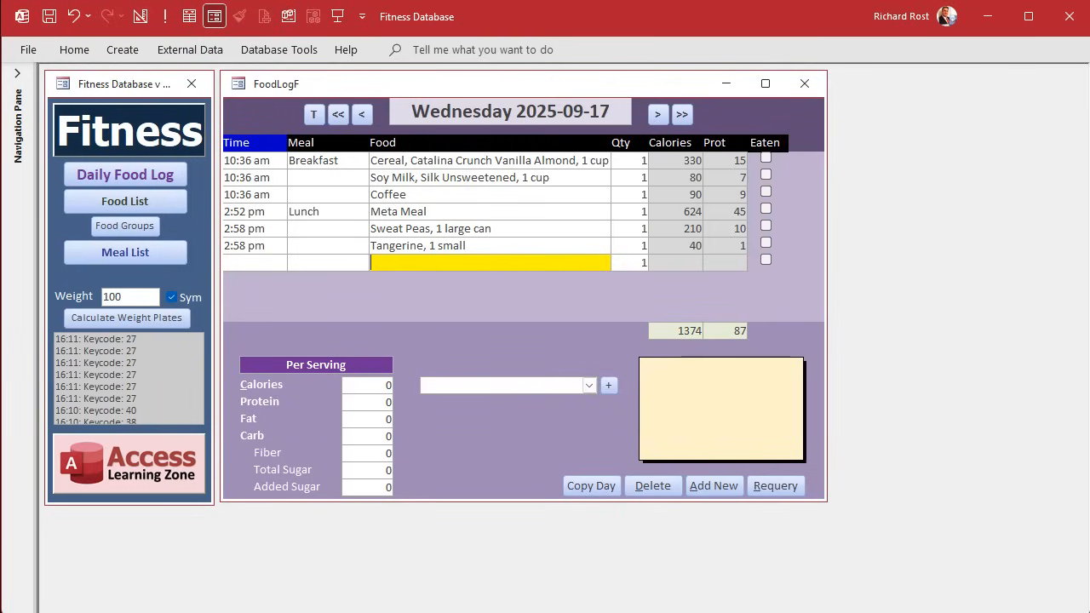
mouse_move(507, 286)
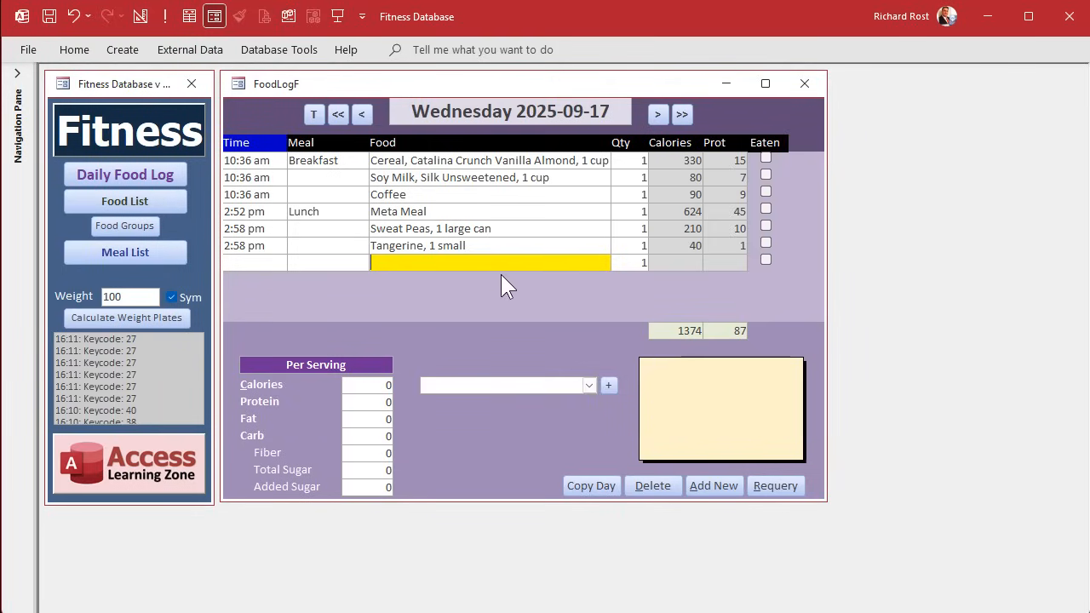
mouse_move(476, 312)
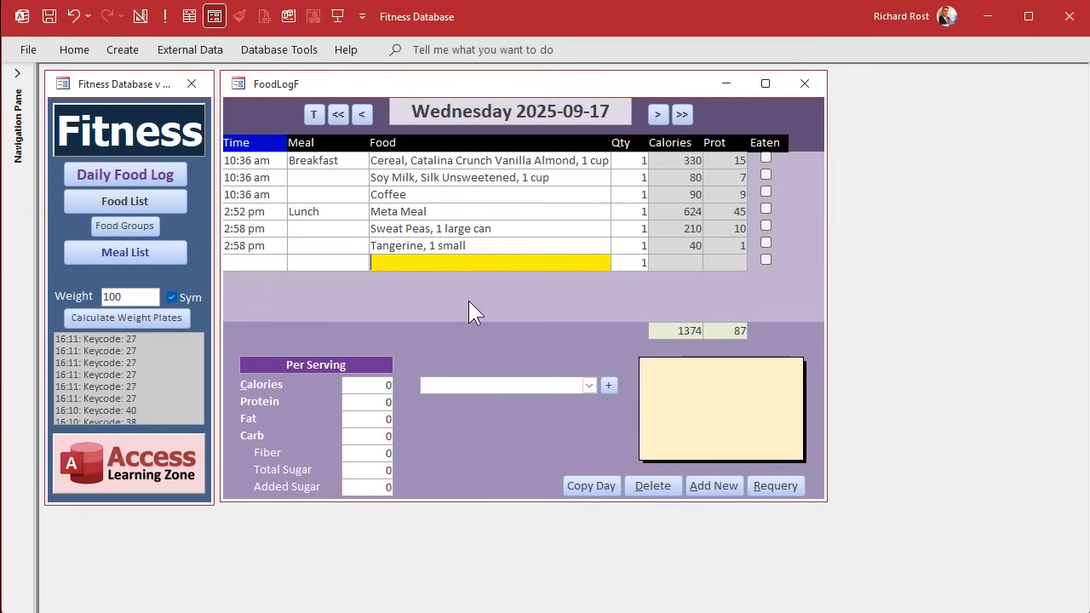
mouse_move(586, 425)
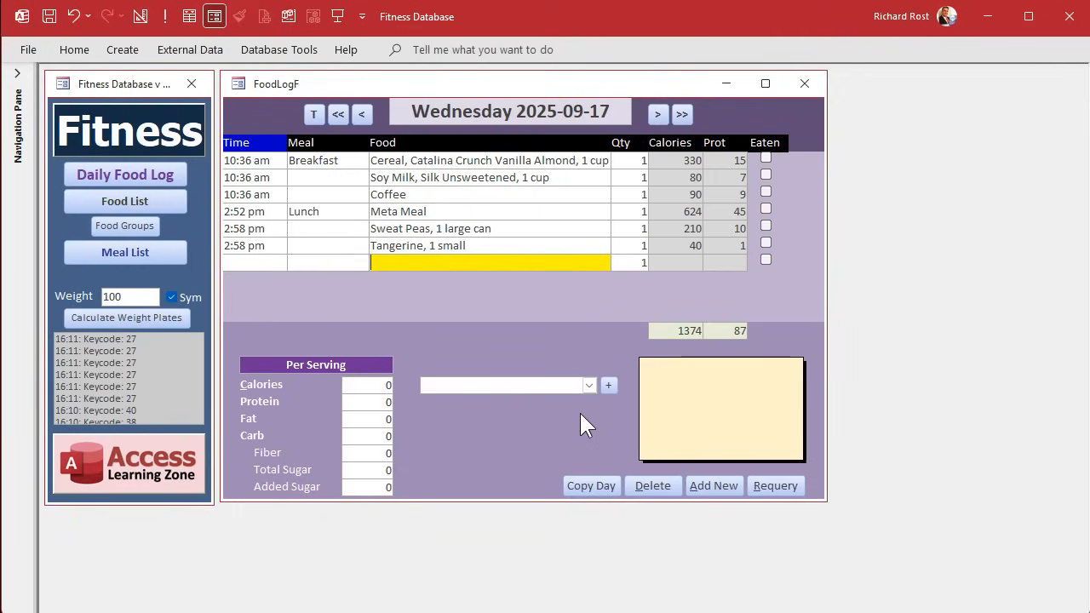
click(589, 385)
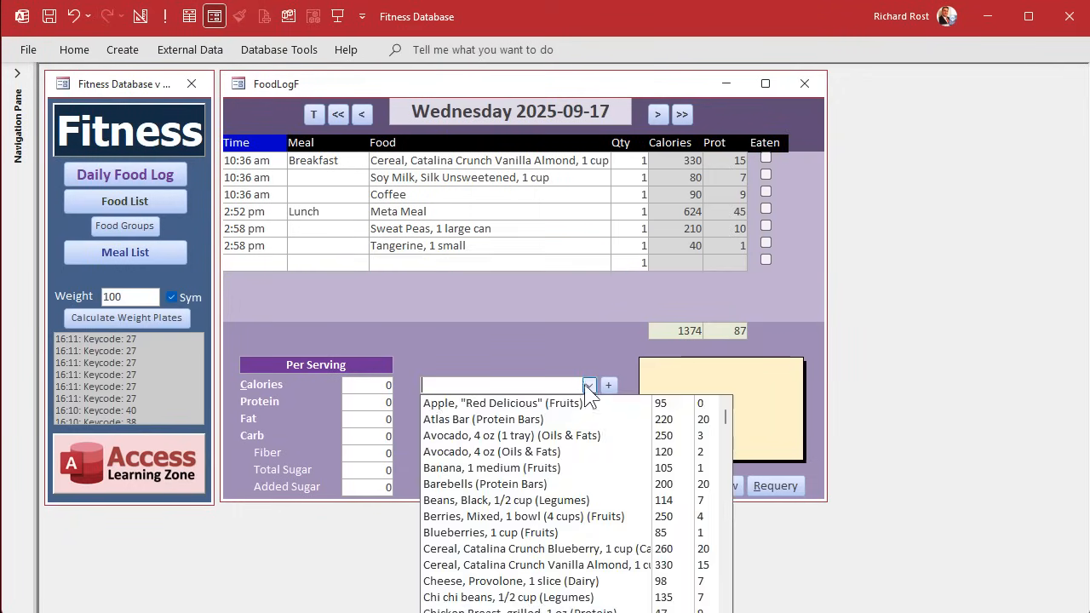
click(590, 385)
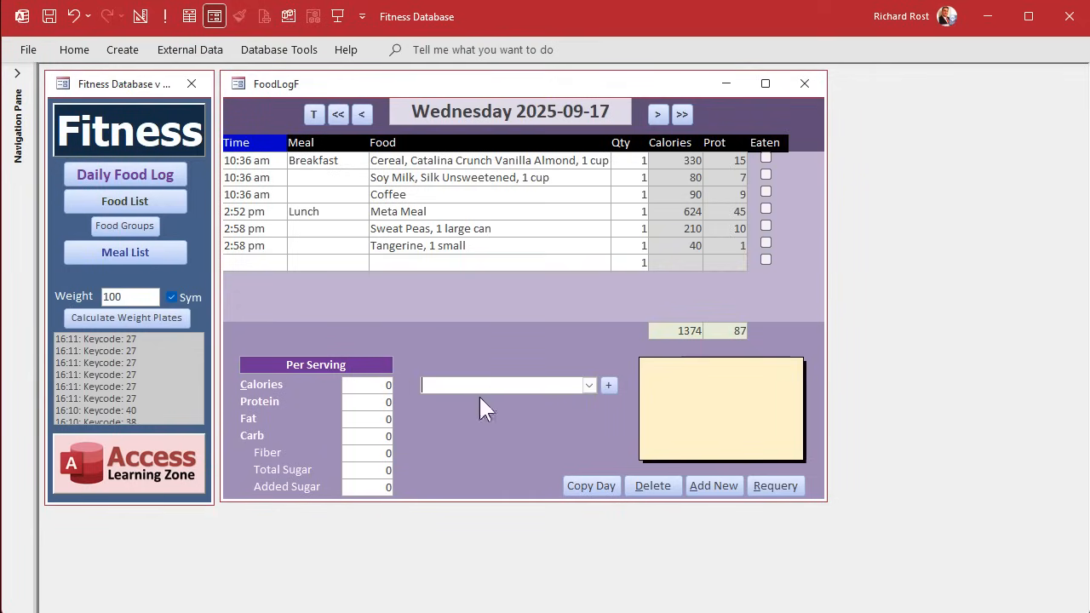
mouse_move(520, 429)
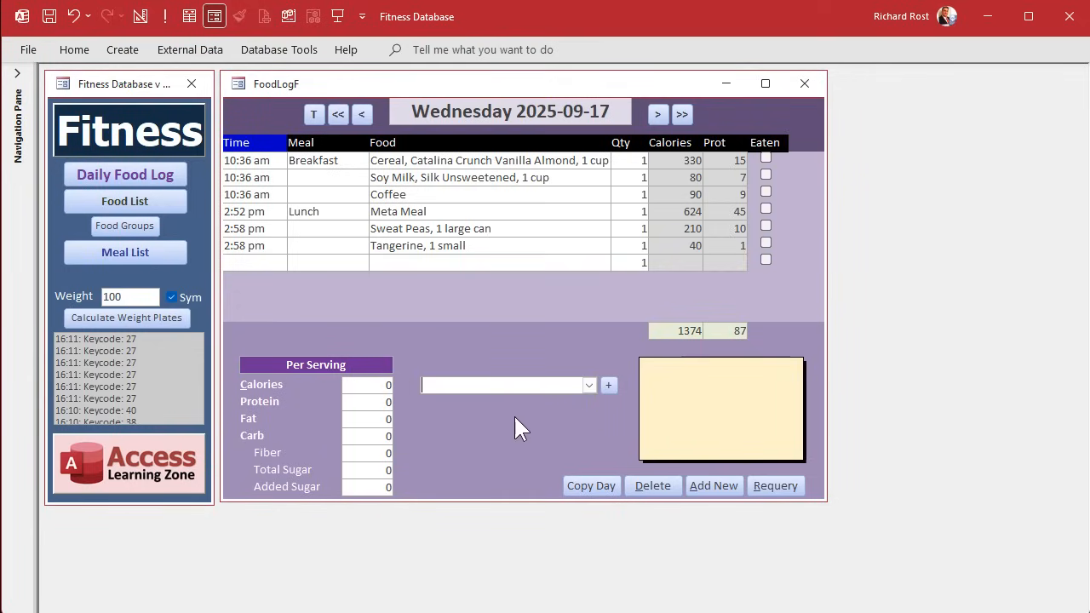
mouse_move(484, 411)
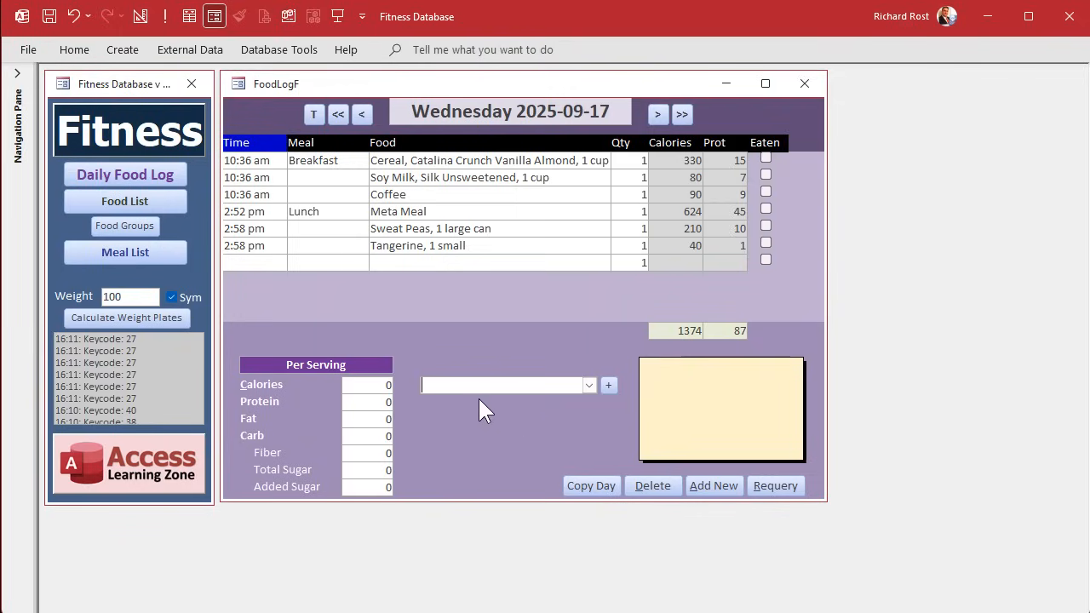
mouse_move(497, 440)
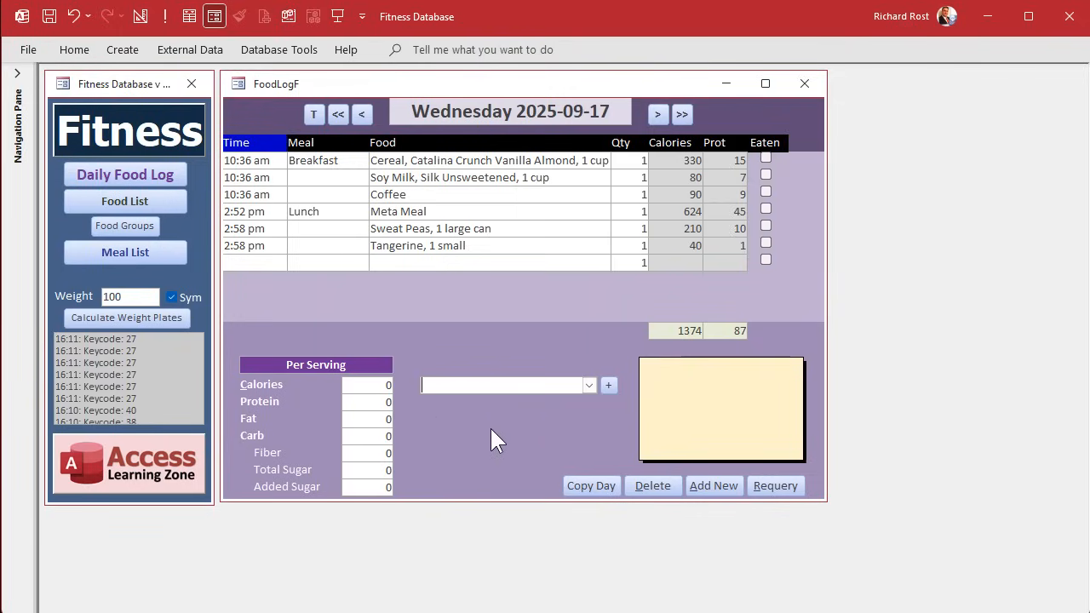
mouse_move(464, 336)
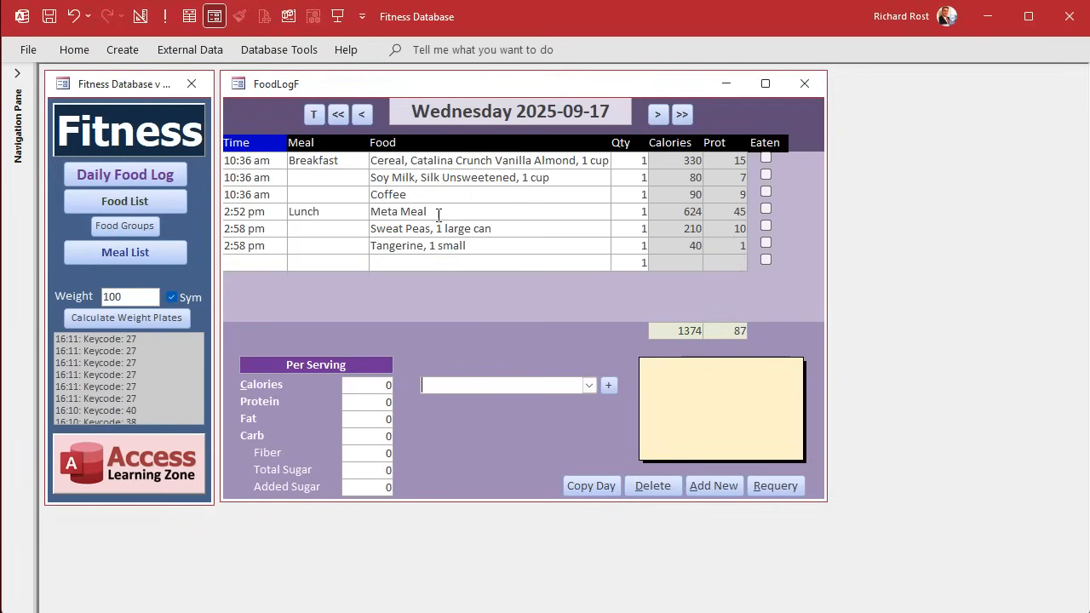
mouse_move(497, 330)
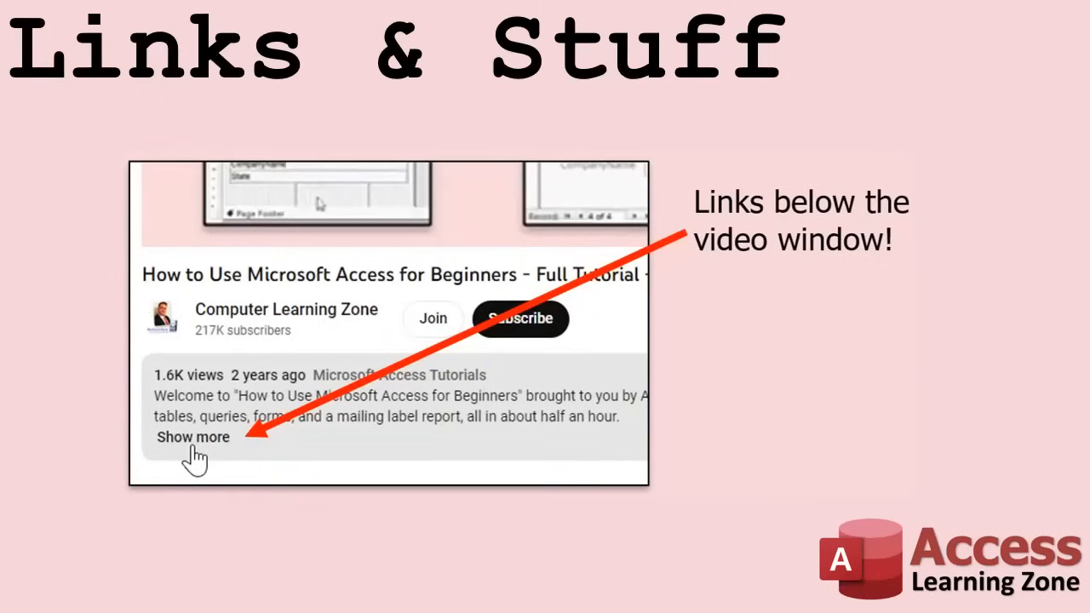
mouse_move(194, 473)
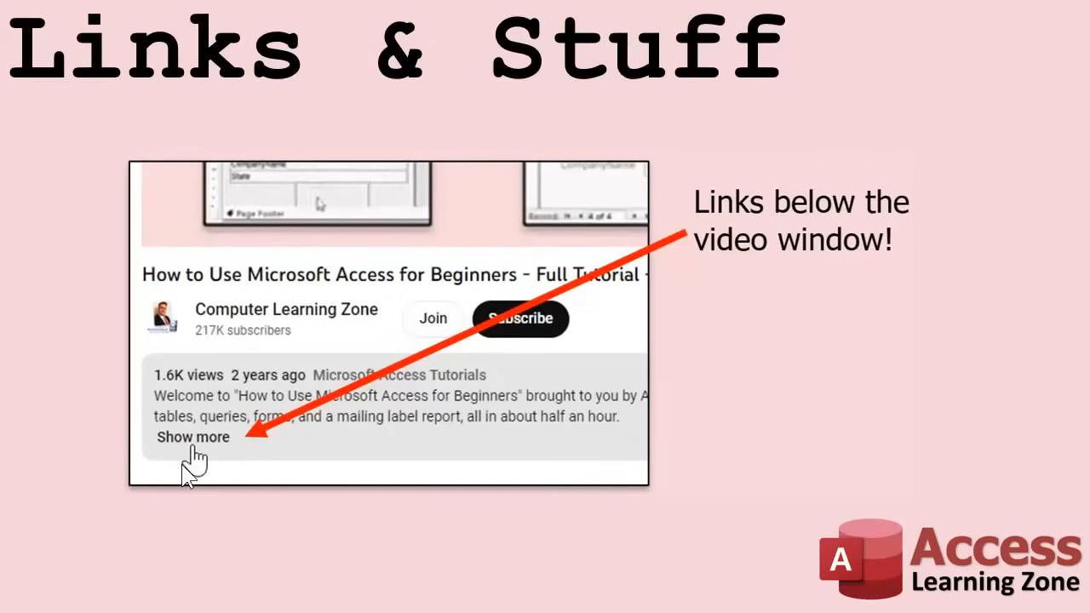
mouse_move(194, 460)
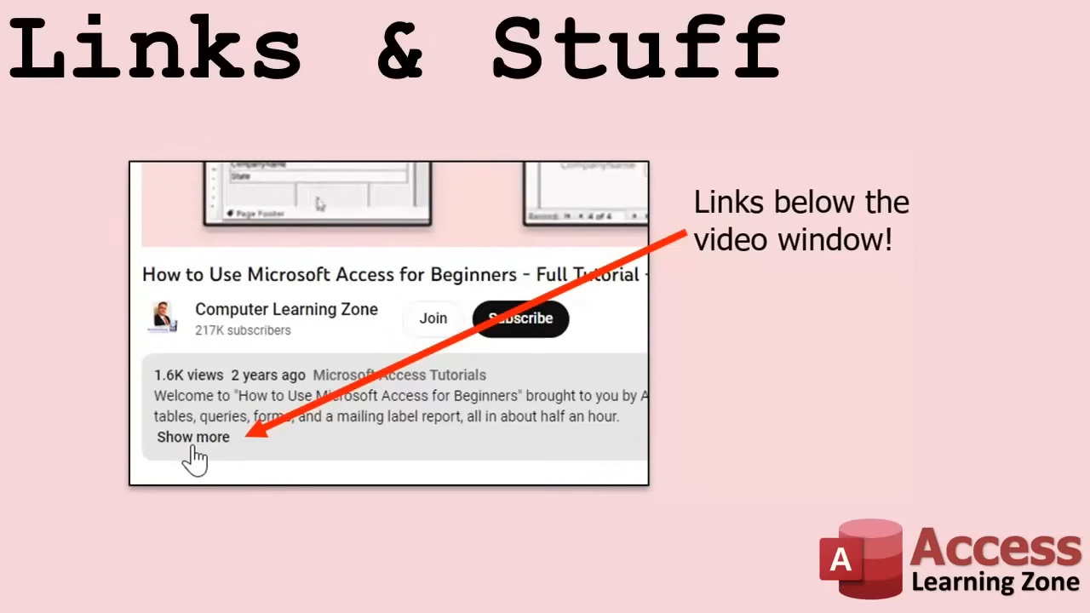